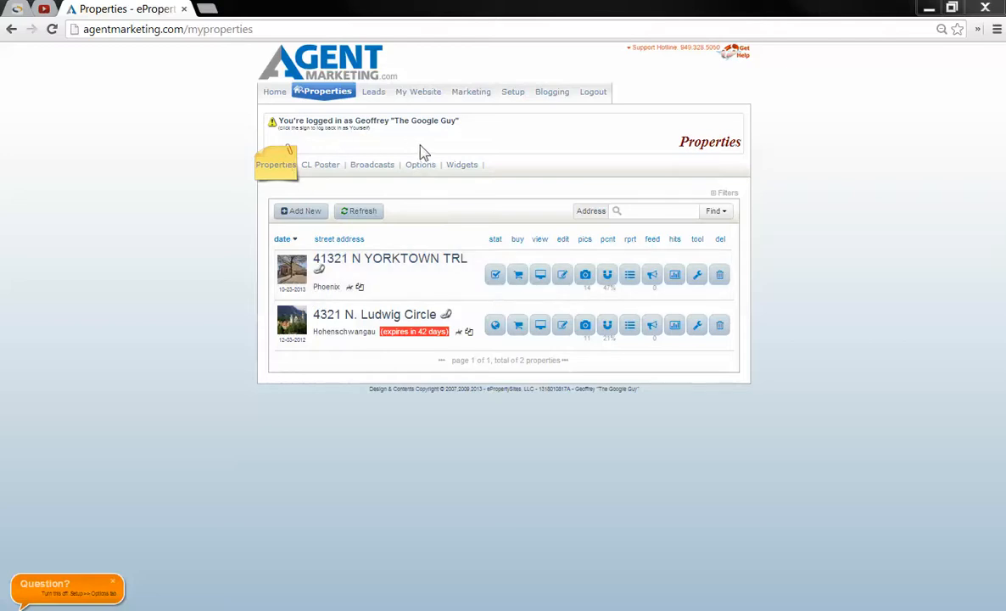
mouse_move(357, 188)
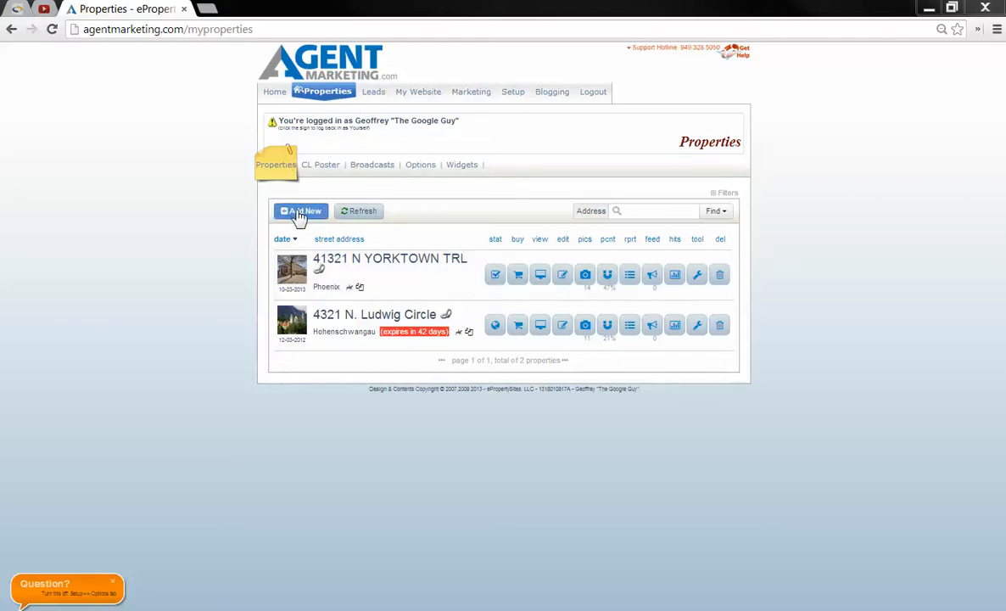
mouse_move(258, 152)
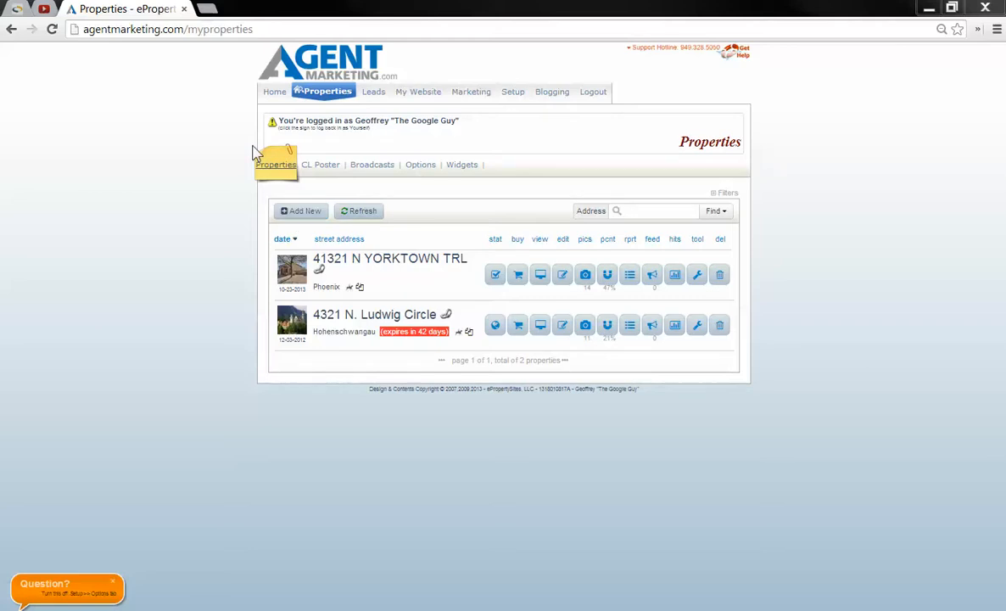
mouse_move(332, 146)
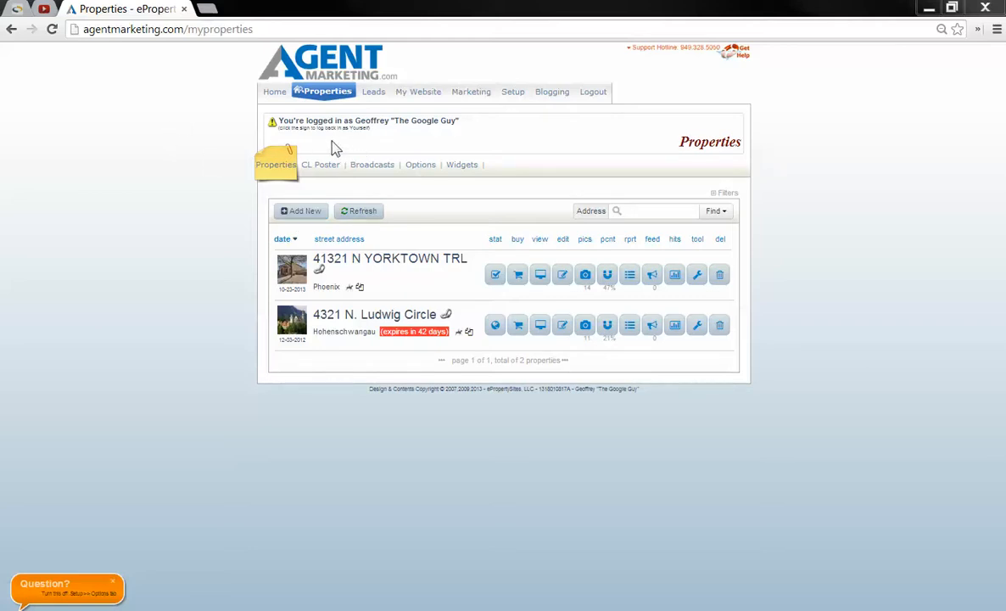
mouse_move(302, 210)
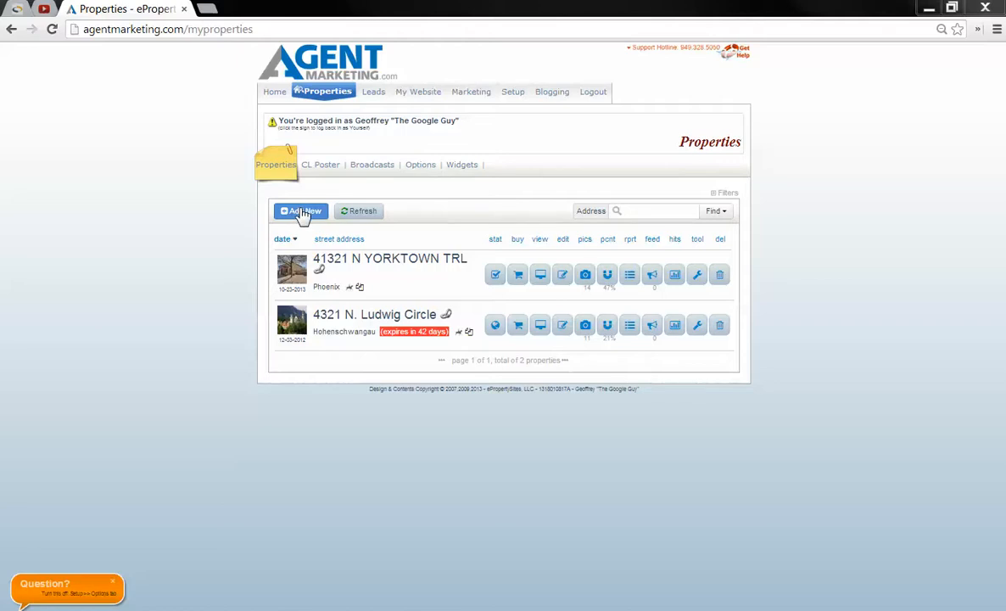
mouse_move(315, 61)
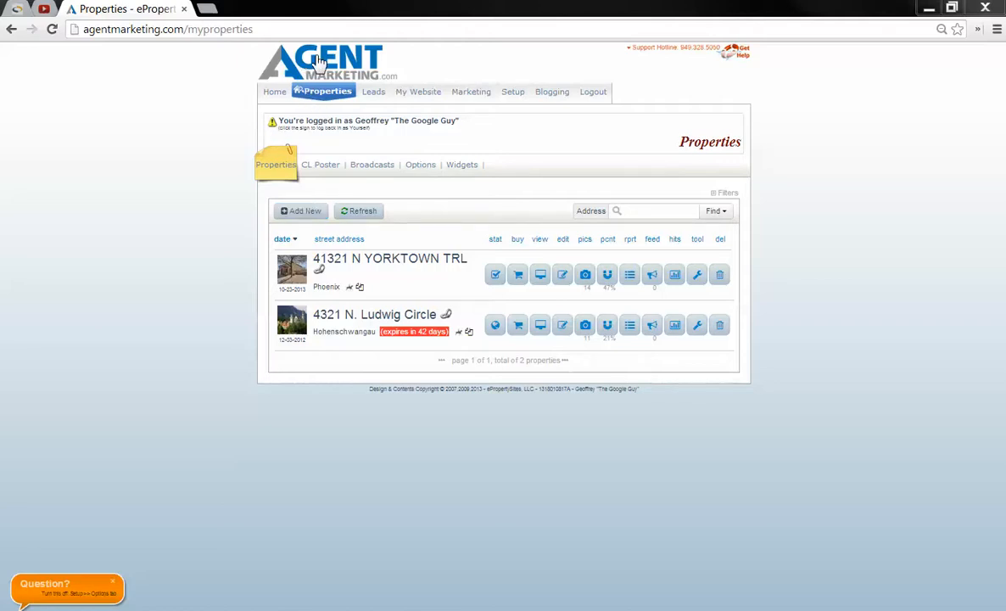
mouse_move(302, 210)
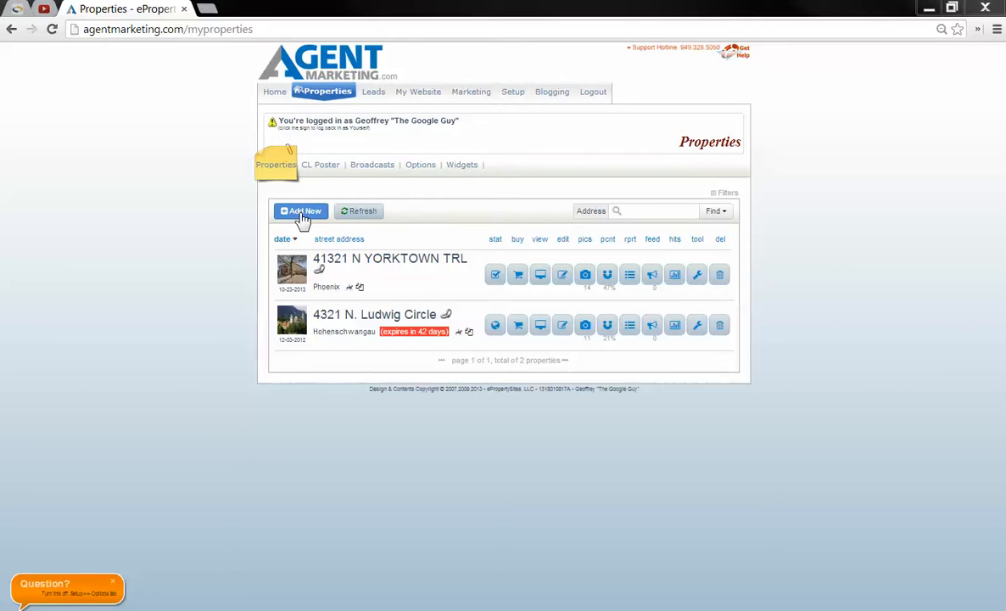
Step: Add a new property and look up MLS number 5012539 to pull the Scottsdale listing
click(302, 210)
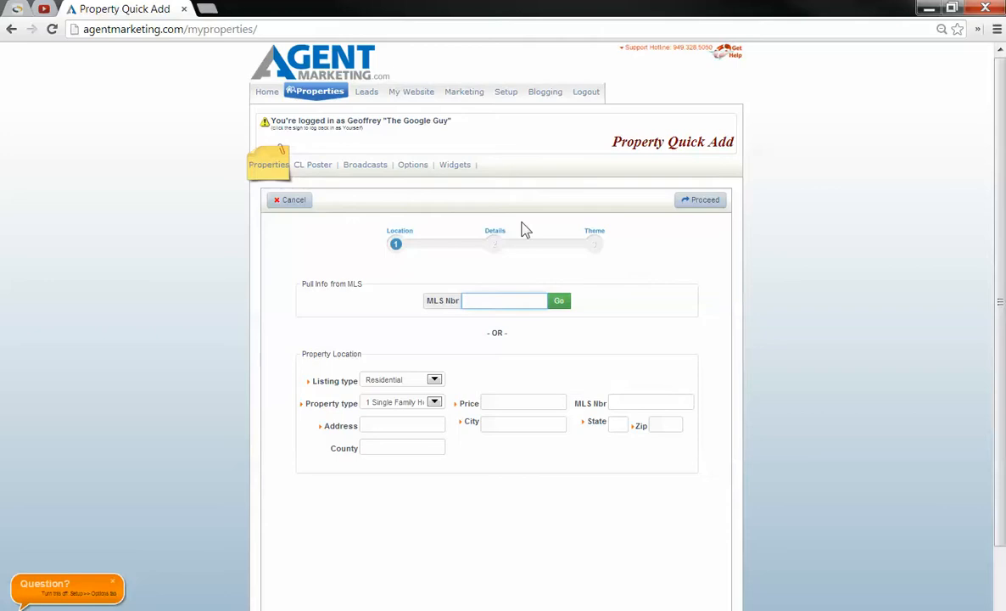
text(5012539)
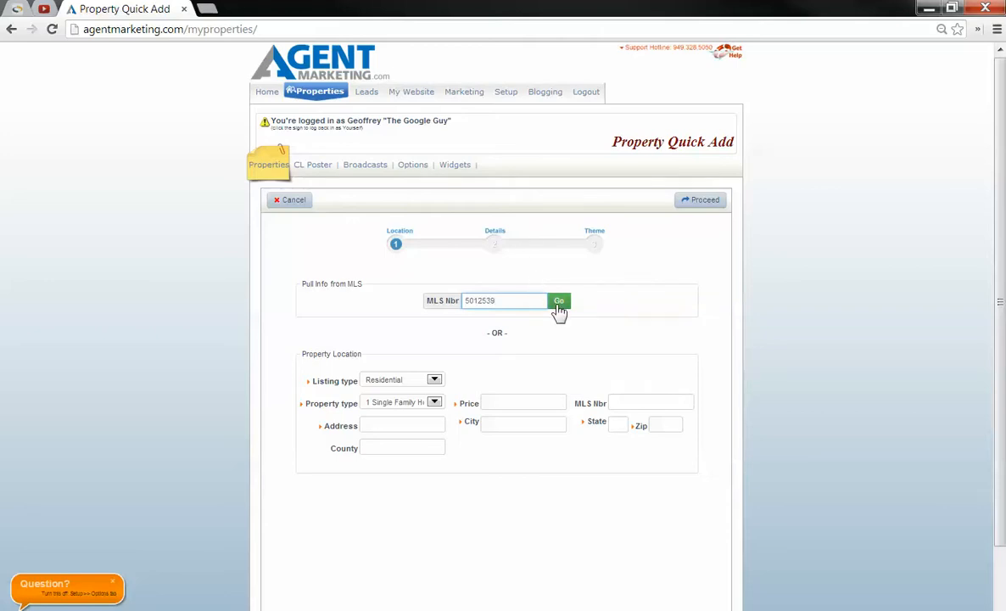
click(558, 300)
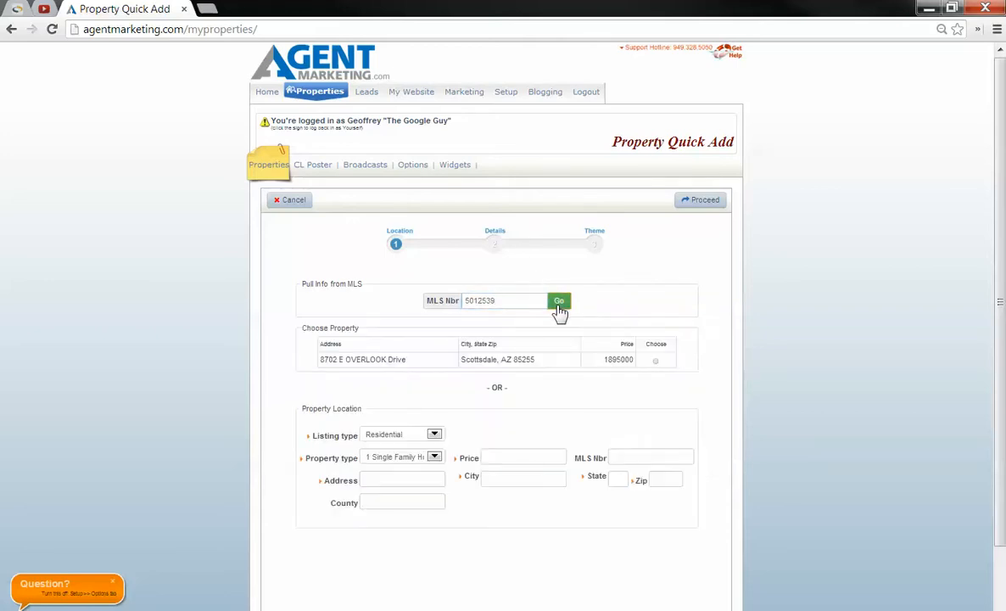
mouse_move(518, 355)
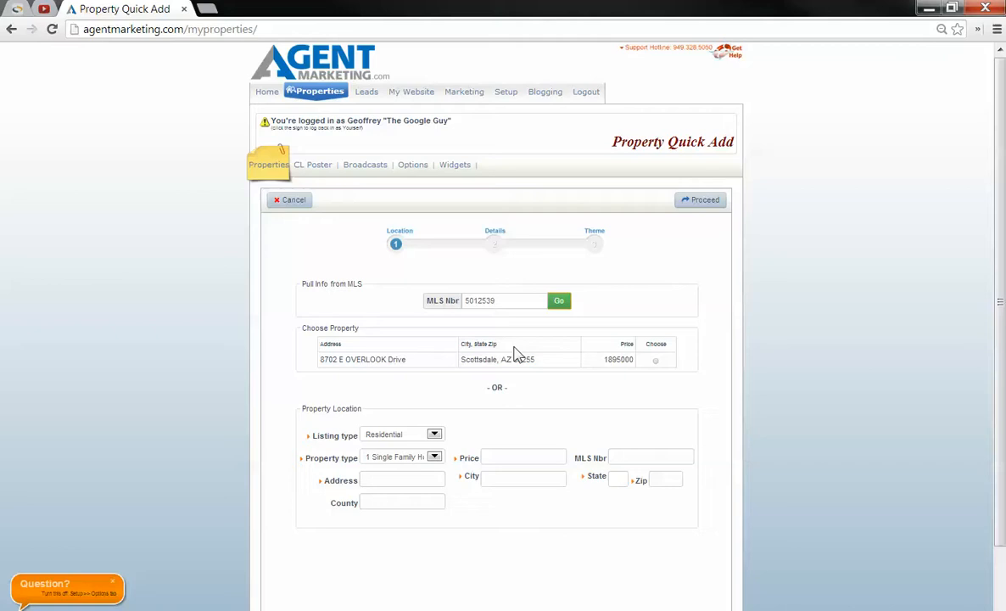
mouse_move(660, 370)
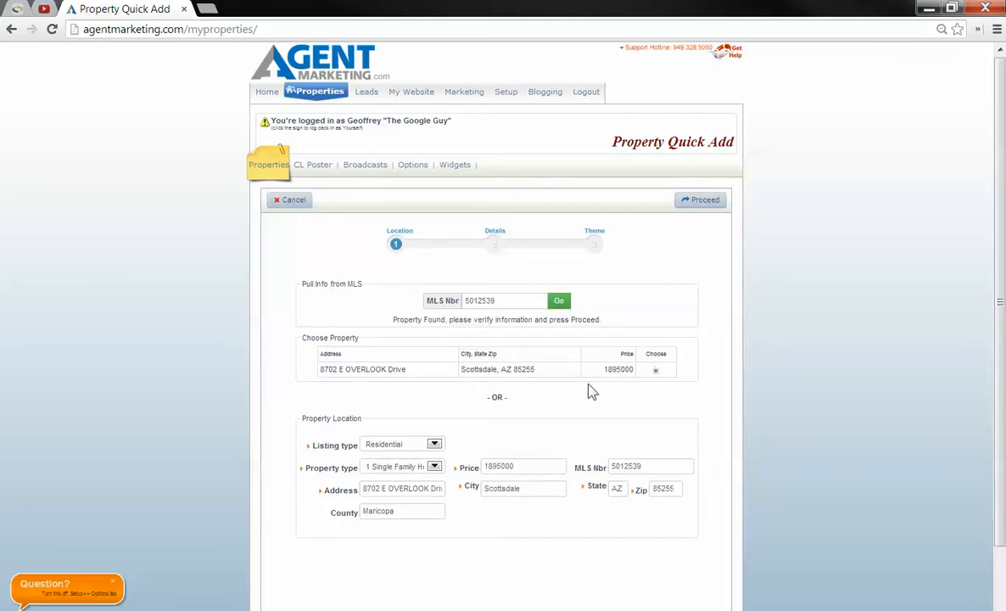
mouse_move(357, 482)
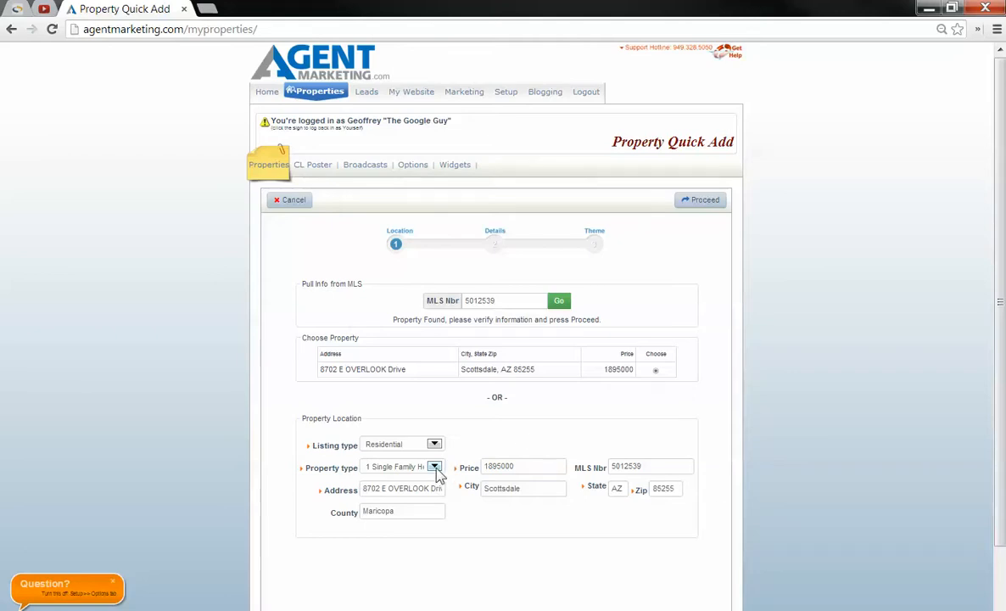
Step: Review the property type options and keep Single Family Home
click(434, 466)
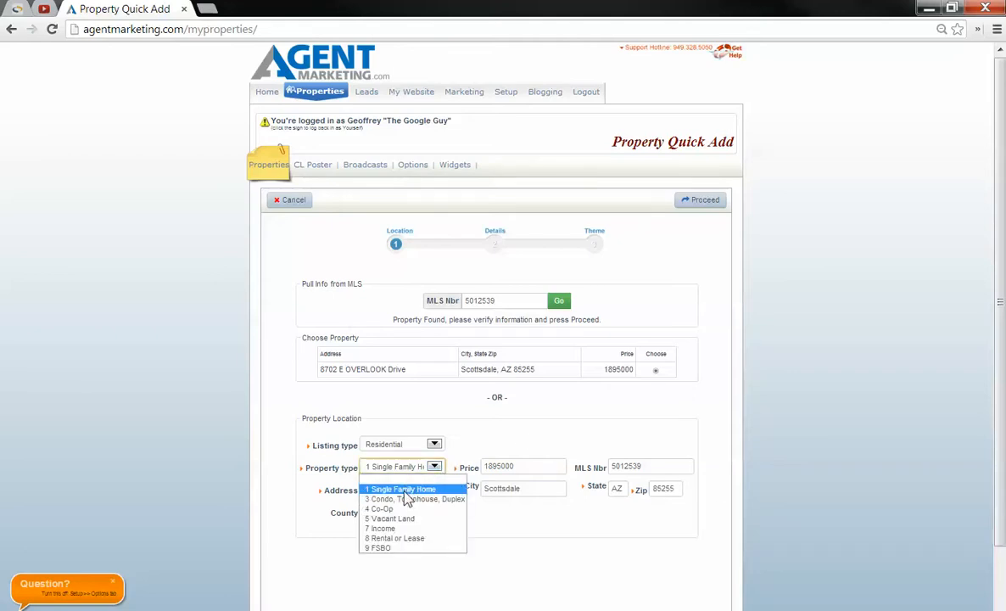
mouse_move(400, 494)
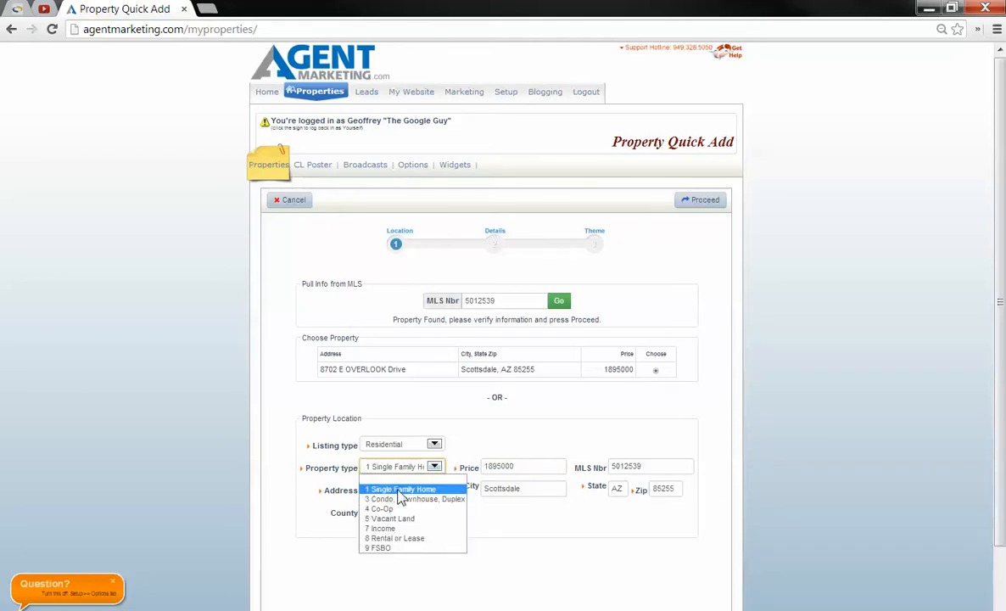
mouse_move(414, 499)
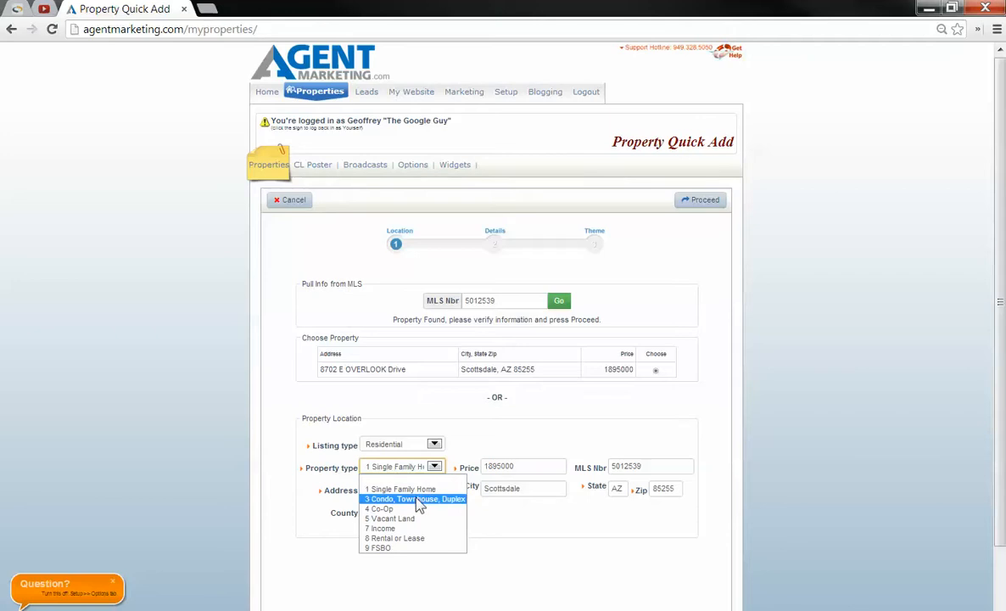
mouse_move(546, 445)
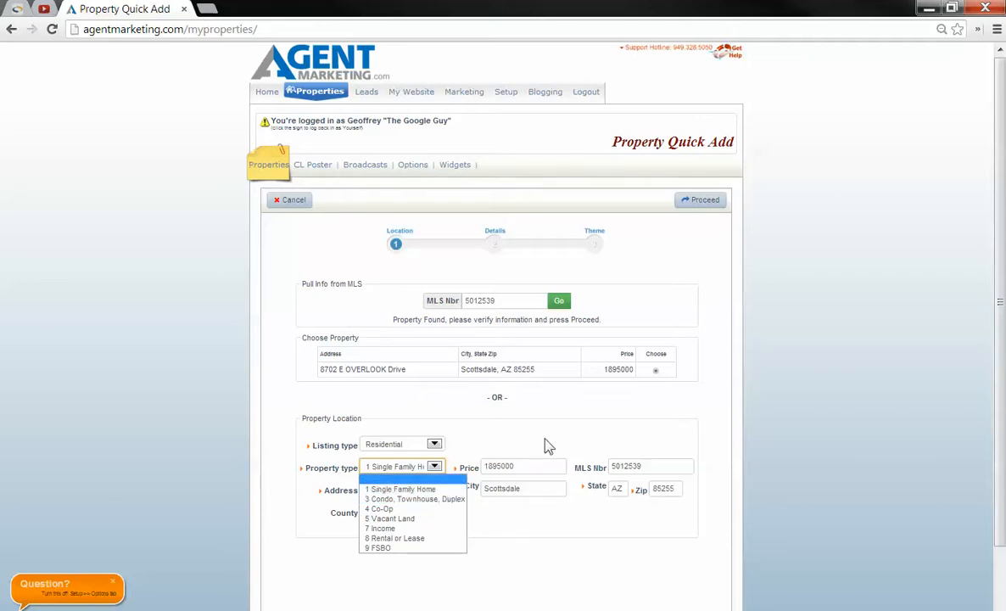
click(399, 489)
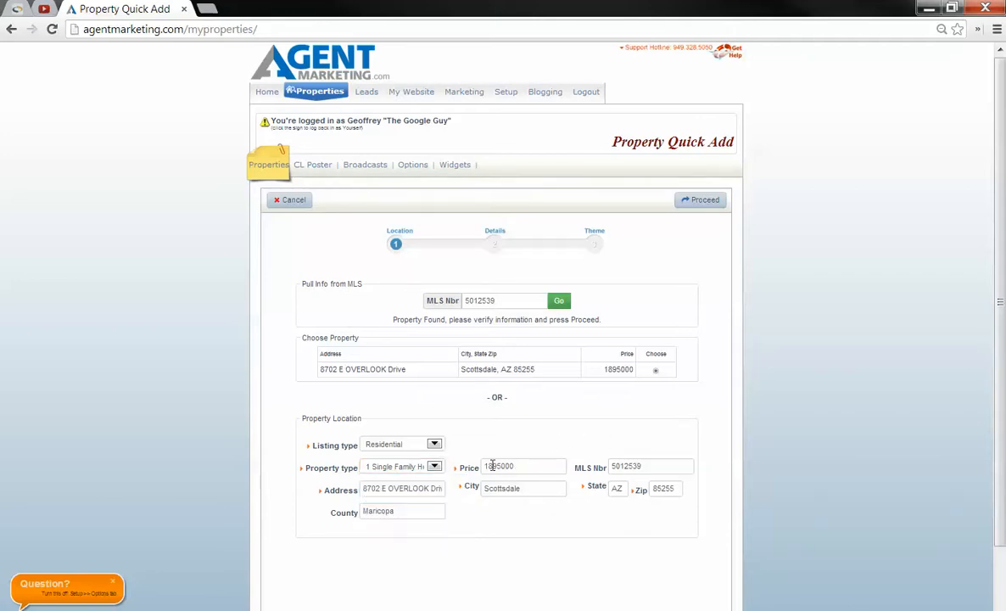
mouse_move(703, 295)
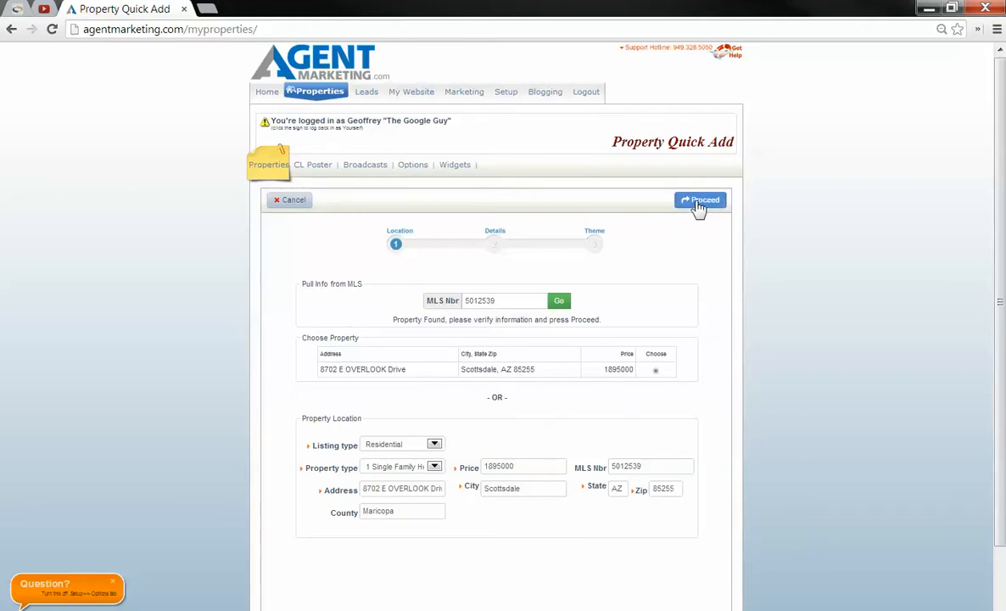
Step: Proceed to the Details step with bedrooms, baths, square feet, year built and description prefilled
click(699, 200)
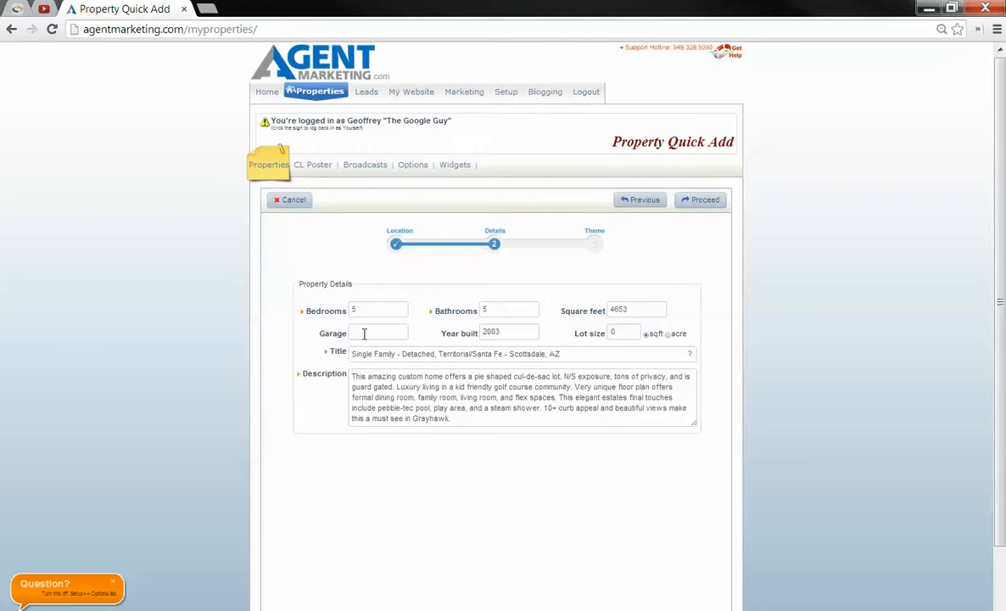
click(624, 333)
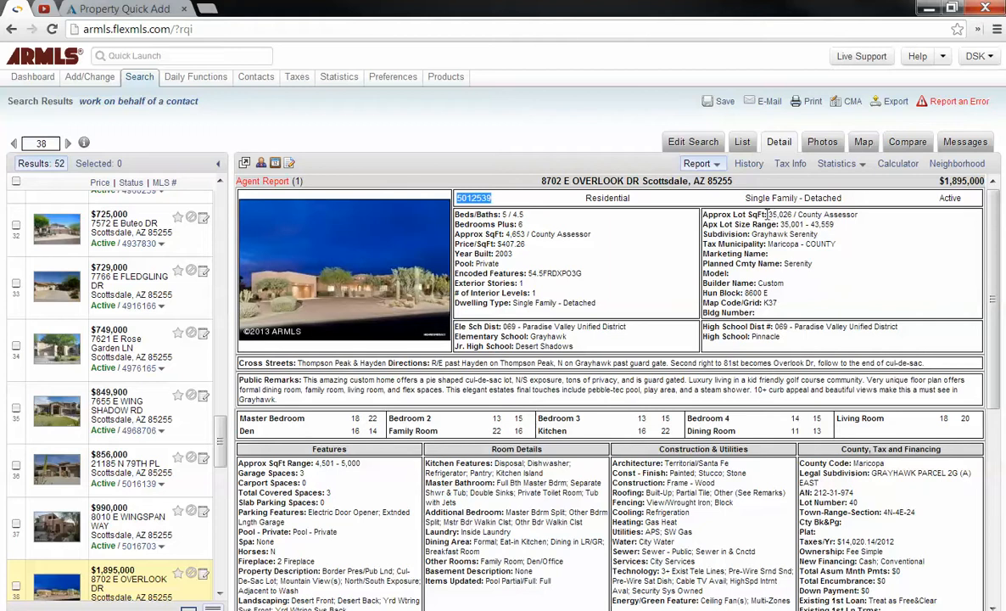
mouse_move(309, 218)
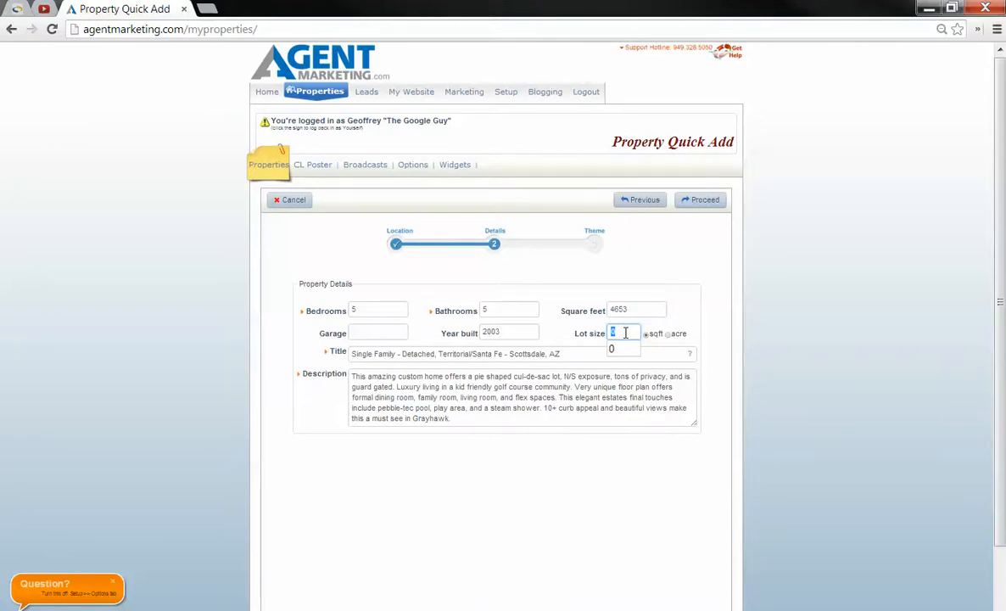
Step: Enter a 35026 sqft lot size and a garage count of 3
text(35028)
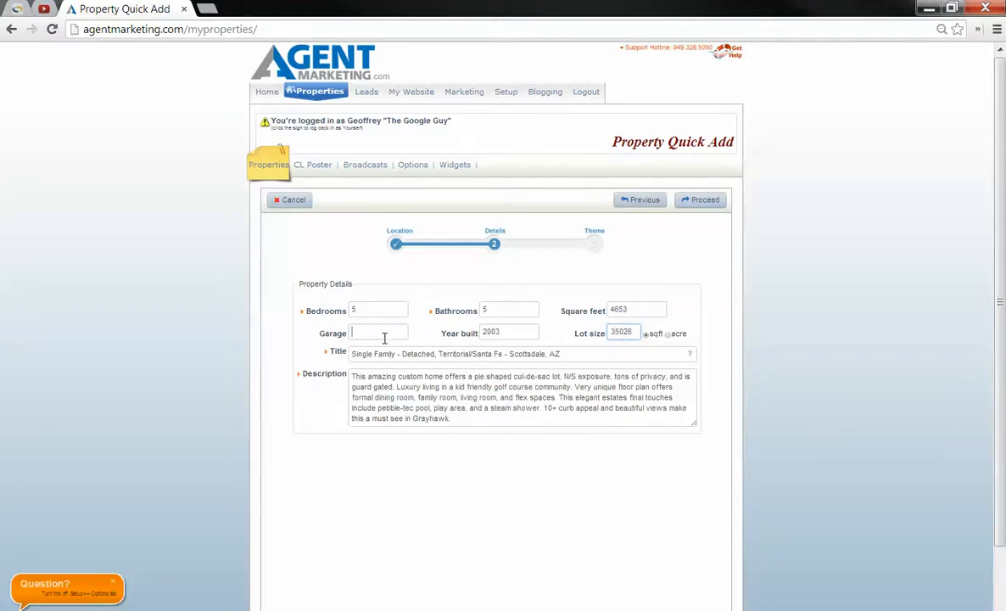
text(3)
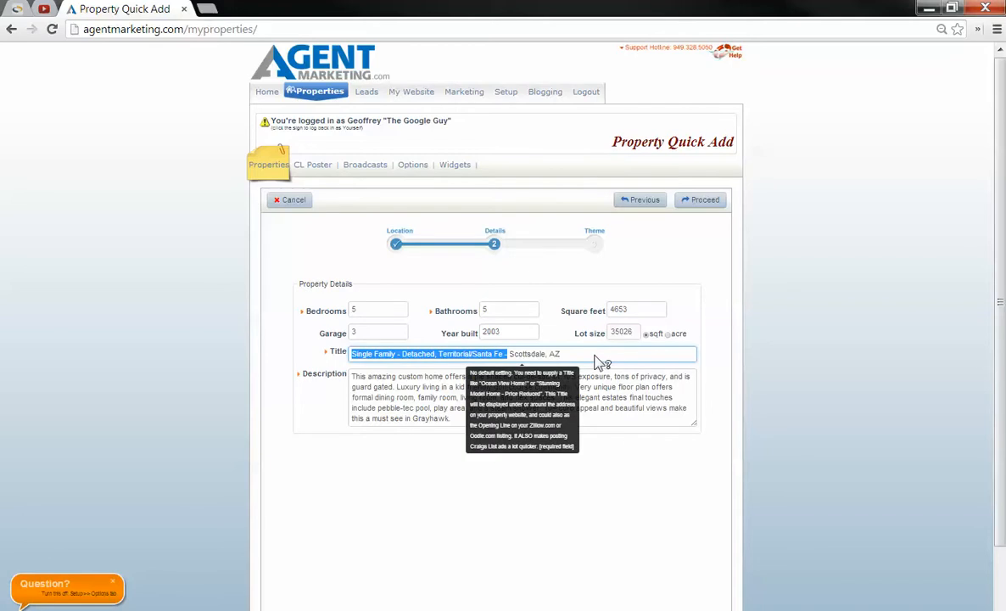
Step: Retitle the listing '5 bedroom Grayhawk Luxury Custom Scottsdale 85255'
text(5 beScottsdale, AZ)
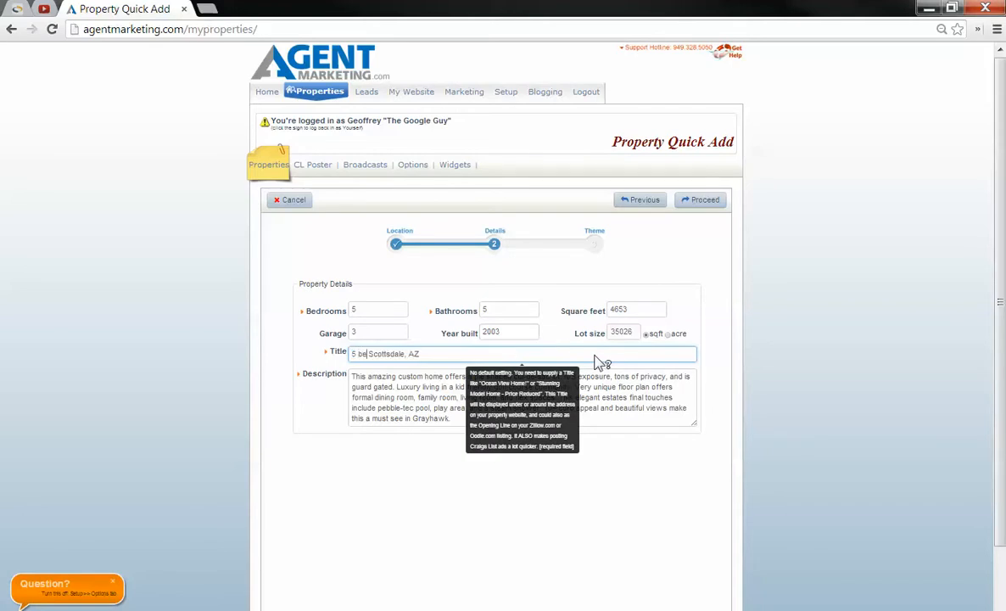
text(droom)
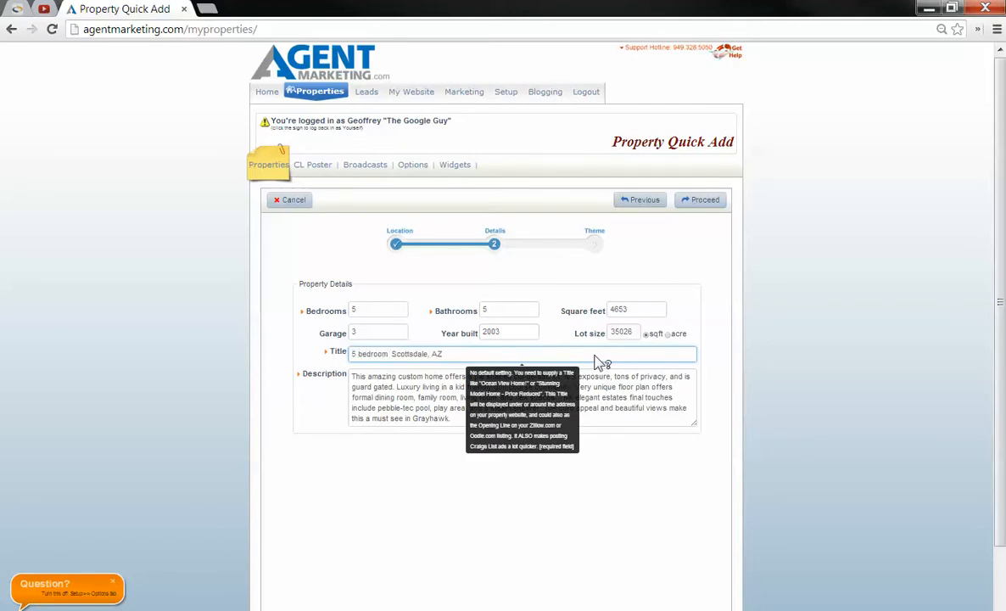
text(G)
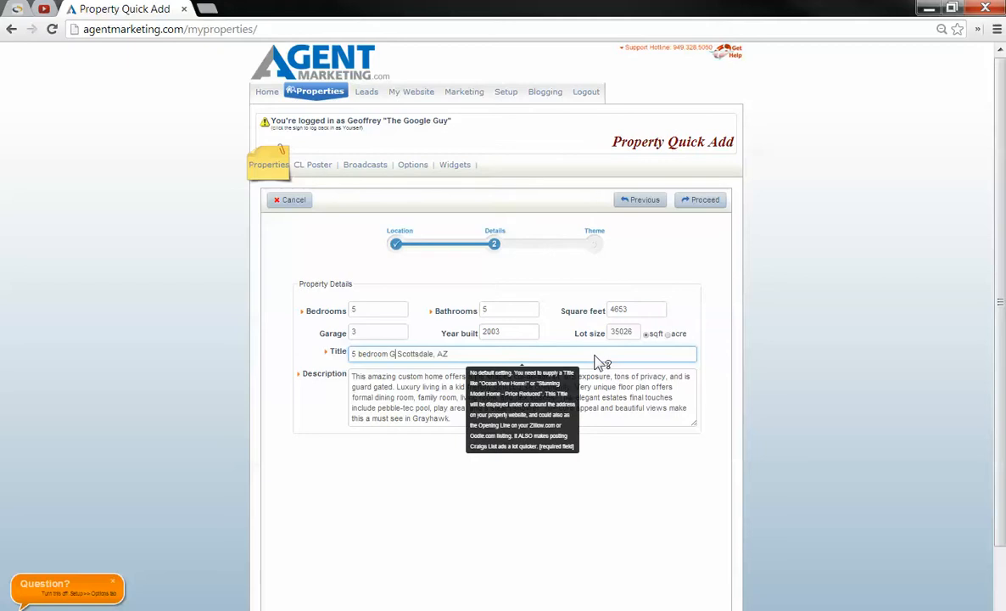
text(rayhawk Luxury)
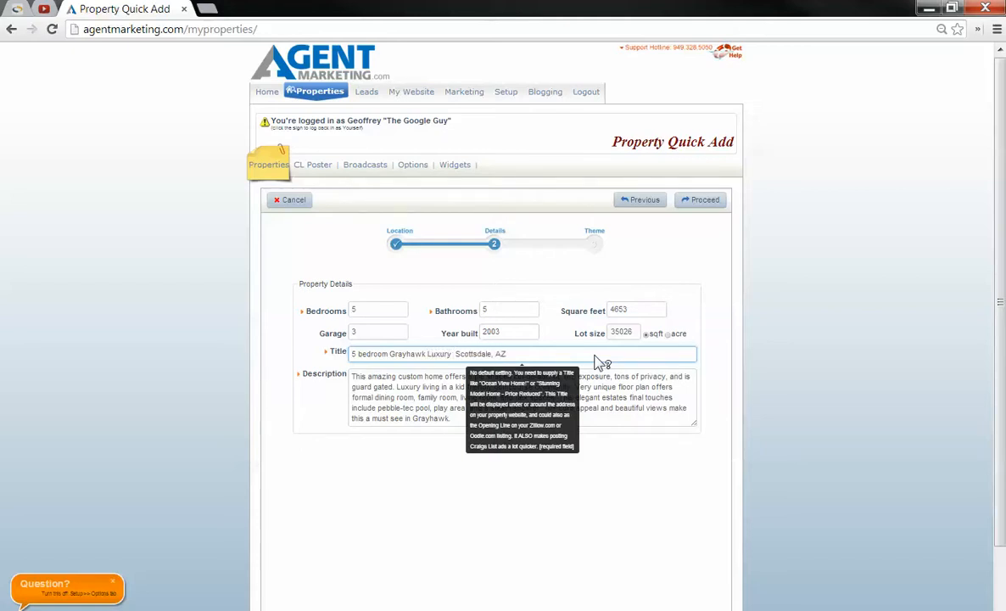
text(Custom)
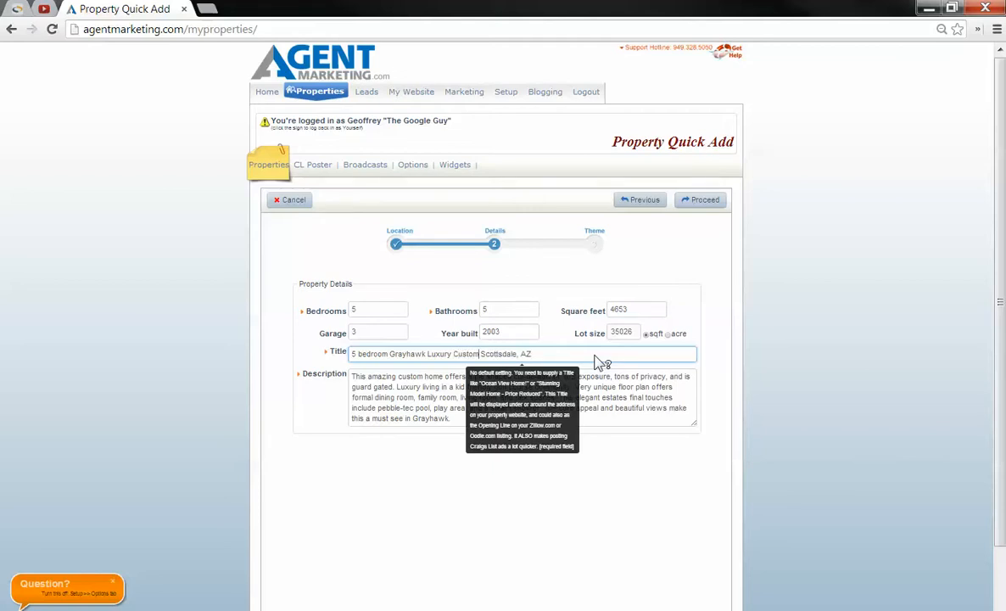
mouse_move(558, 355)
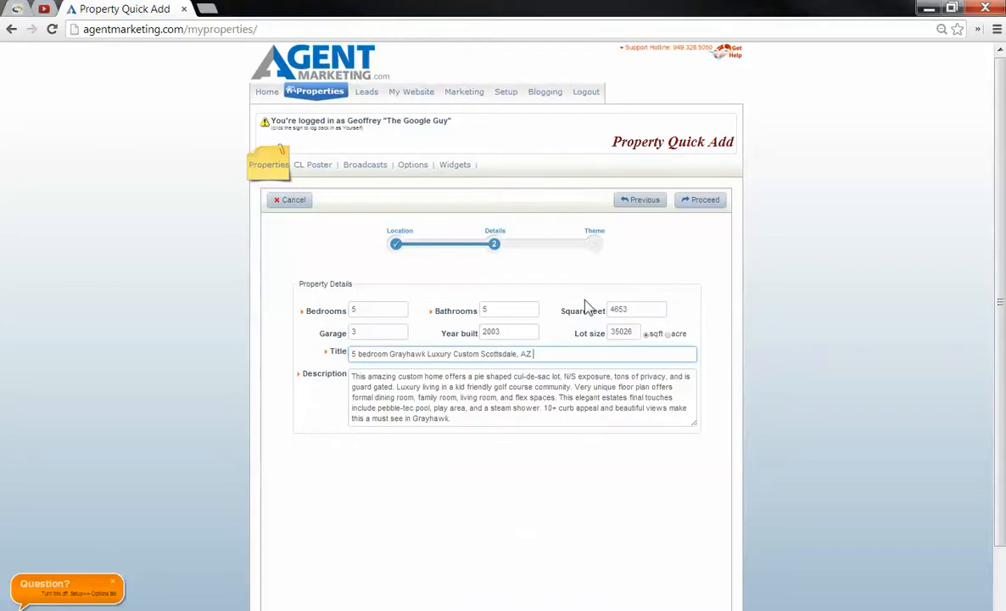
text(85)
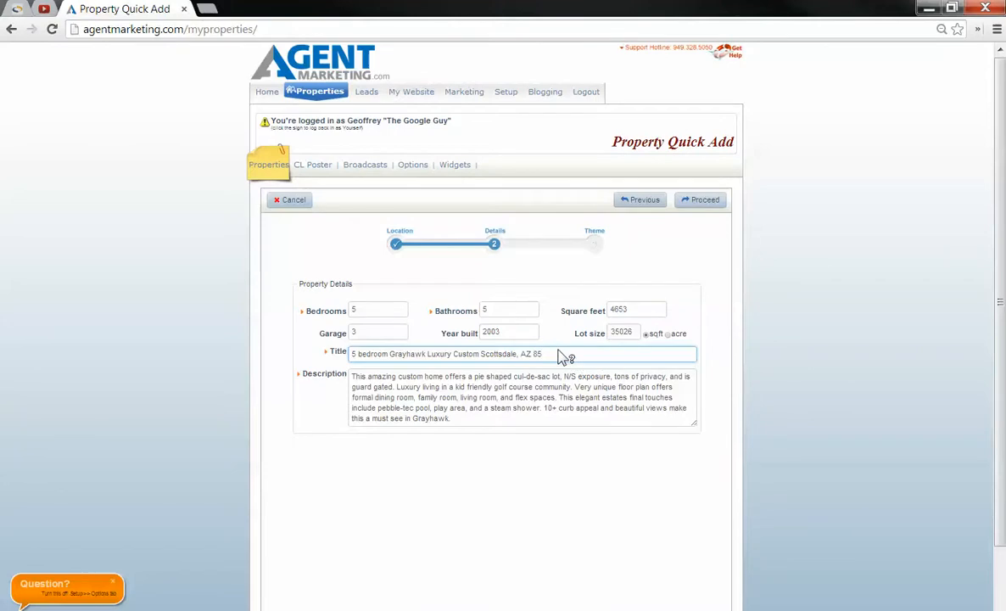
mouse_move(543, 359)
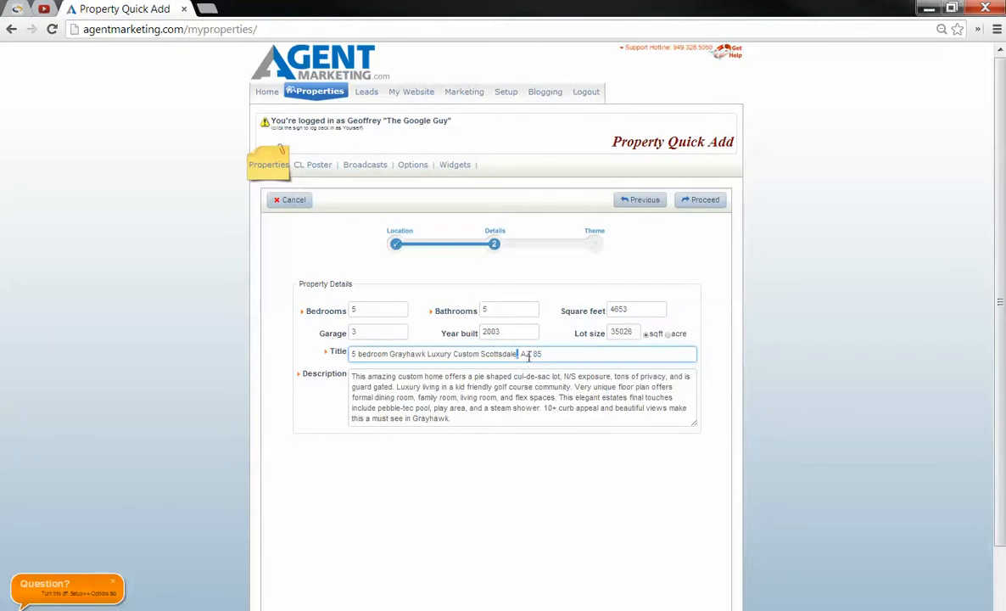
text(85255)
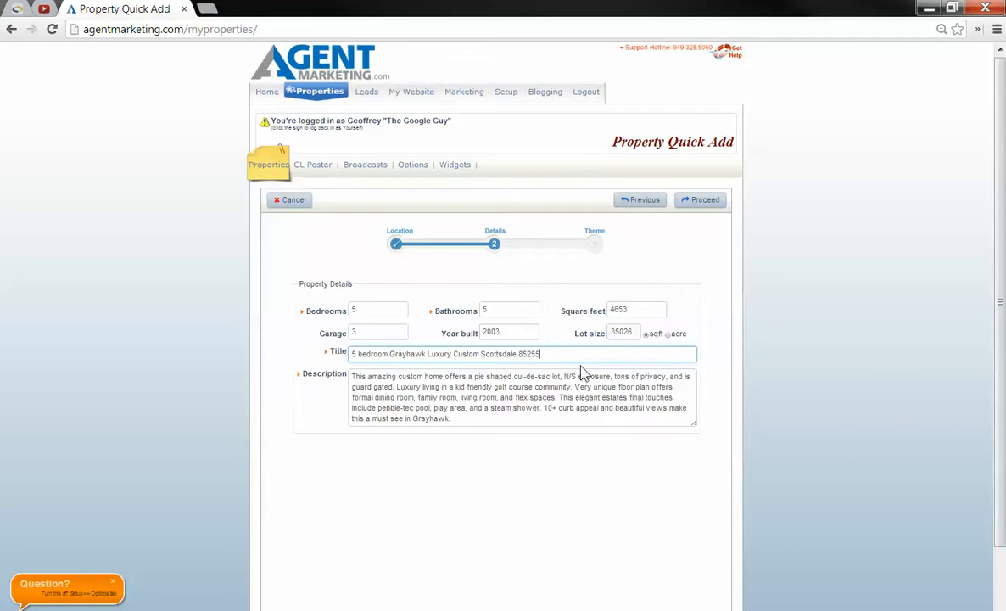
mouse_move(523, 360)
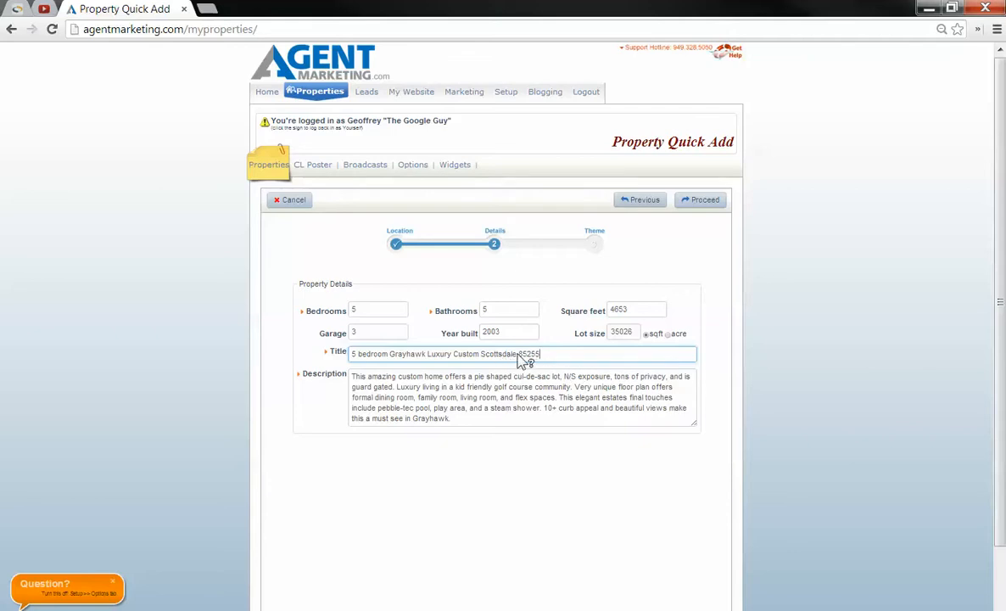
mouse_move(535, 370)
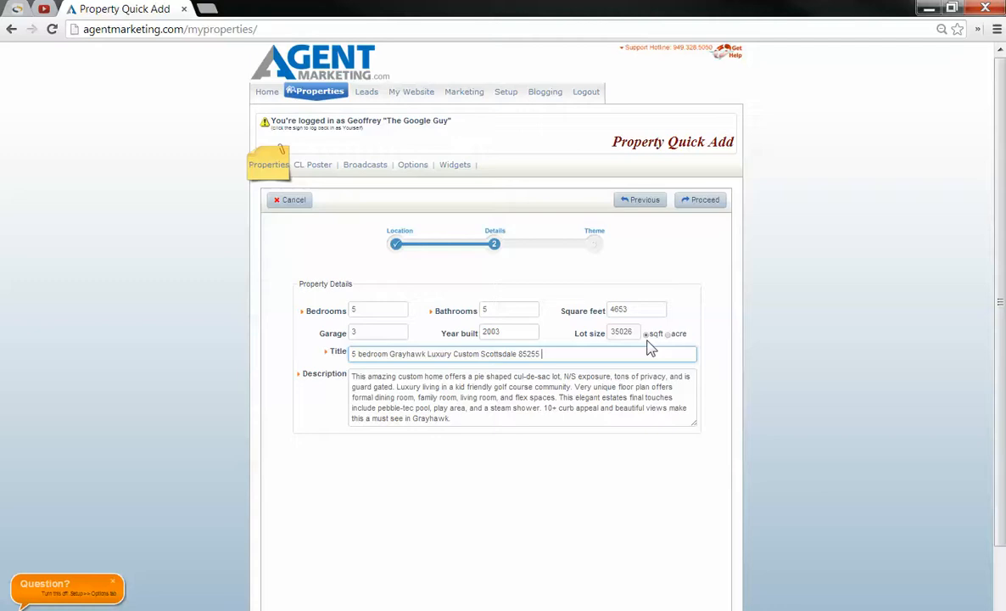
mouse_move(568, 357)
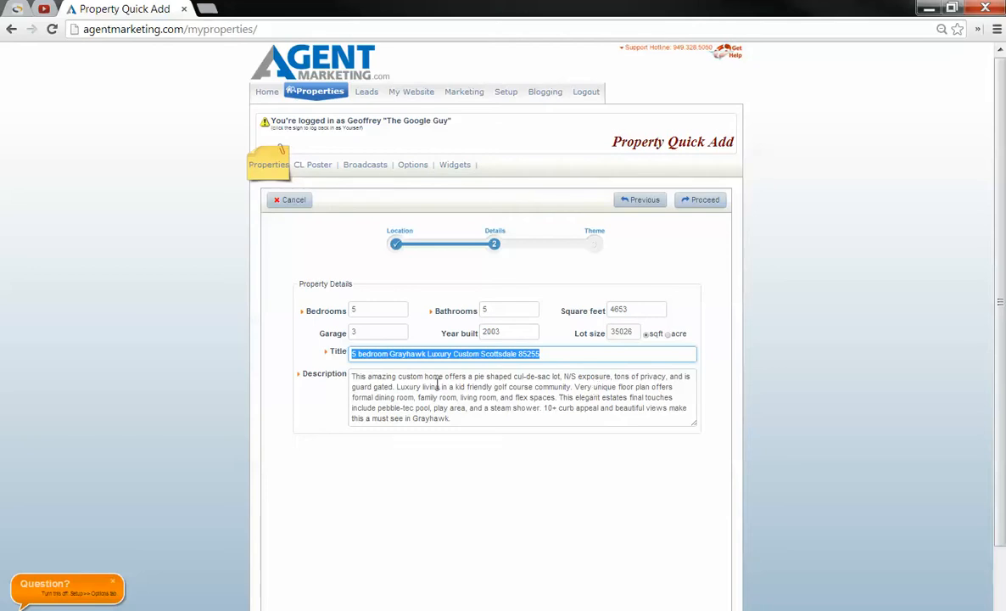
mouse_move(435, 397)
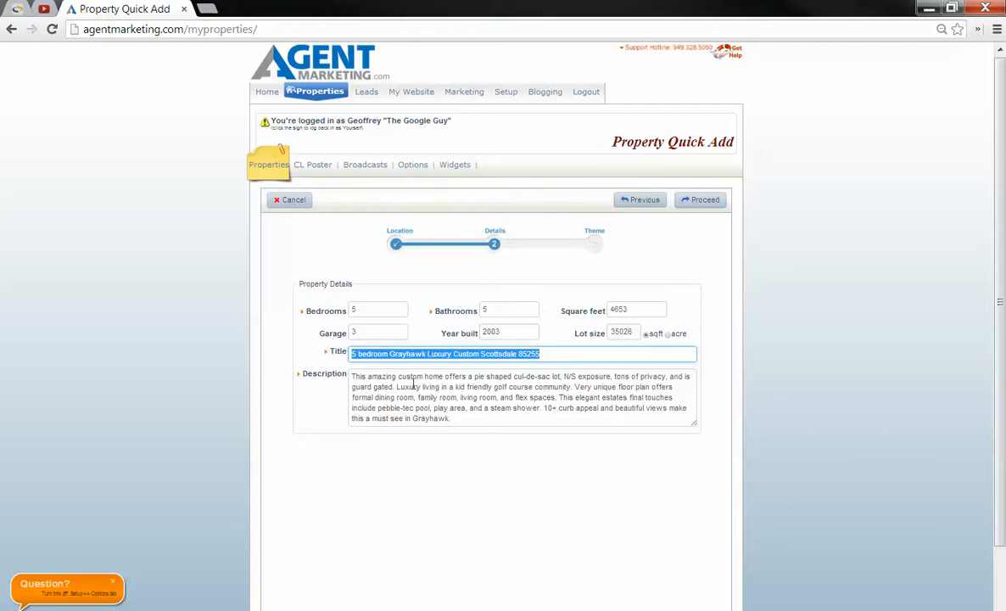
mouse_move(431, 377)
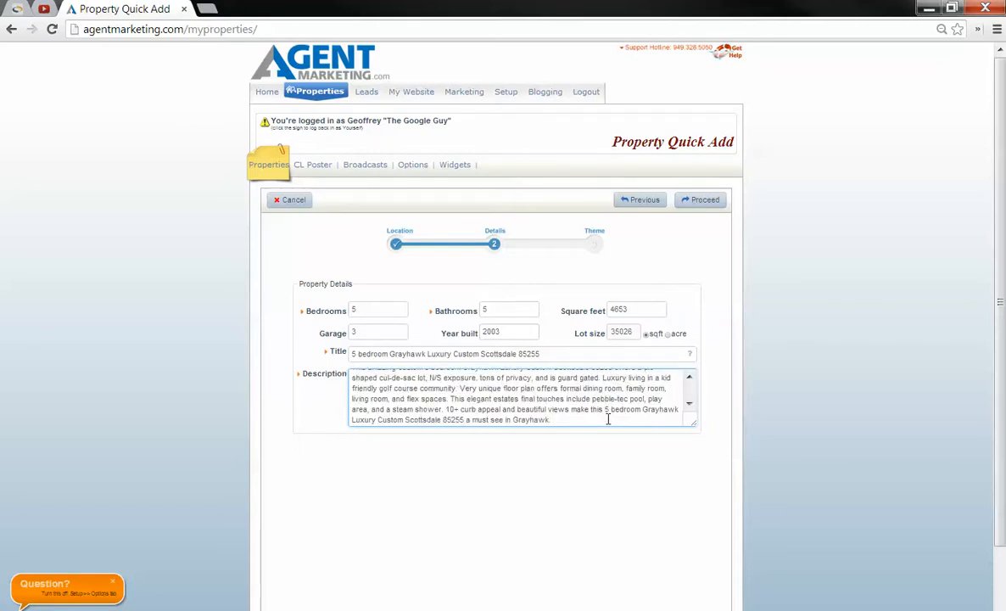
Step: Replace selected description words with the new title phrase
scroll(up, 3)
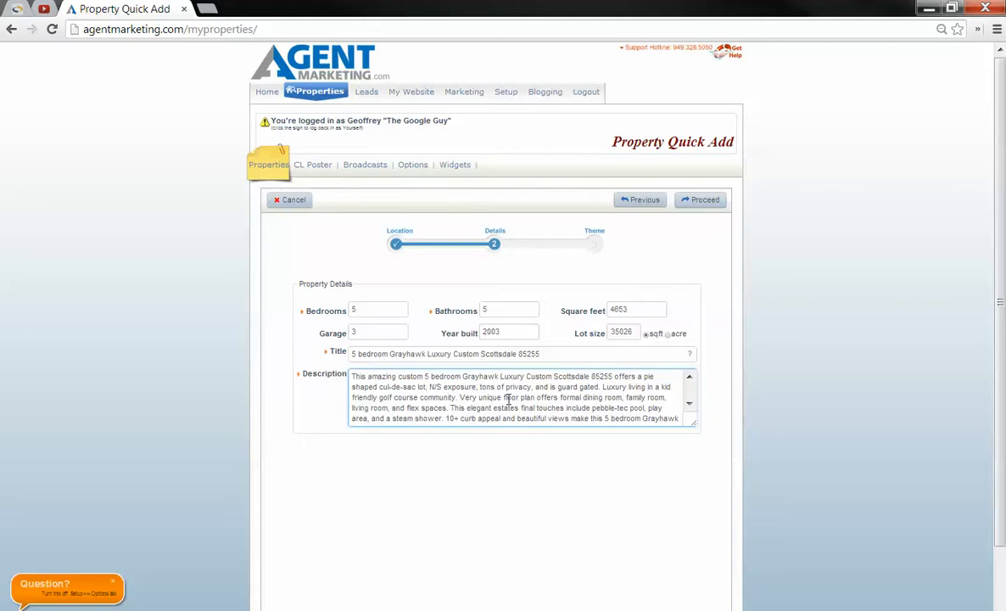
double_click(518, 397)
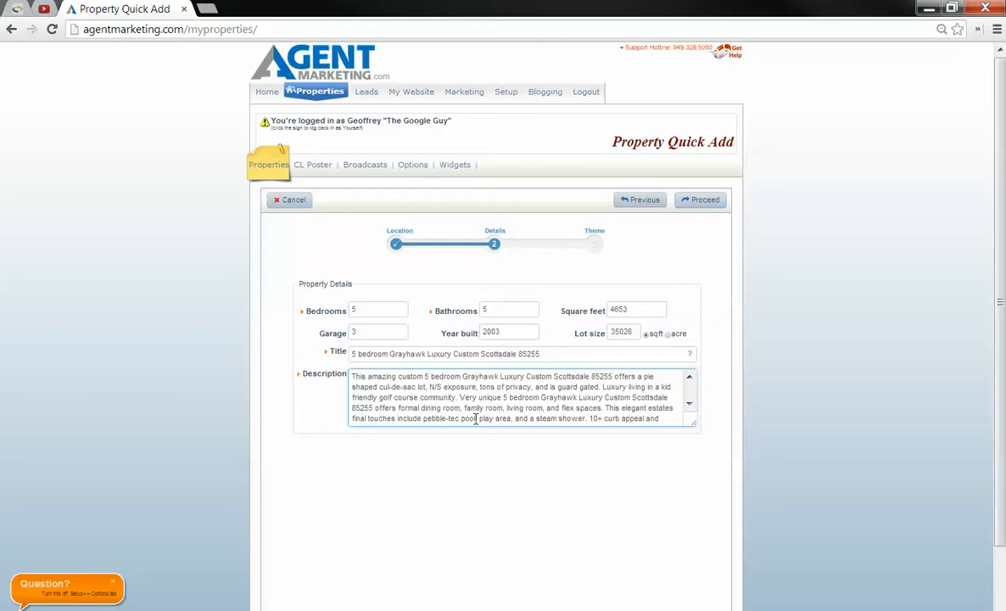
double_click(655, 407)
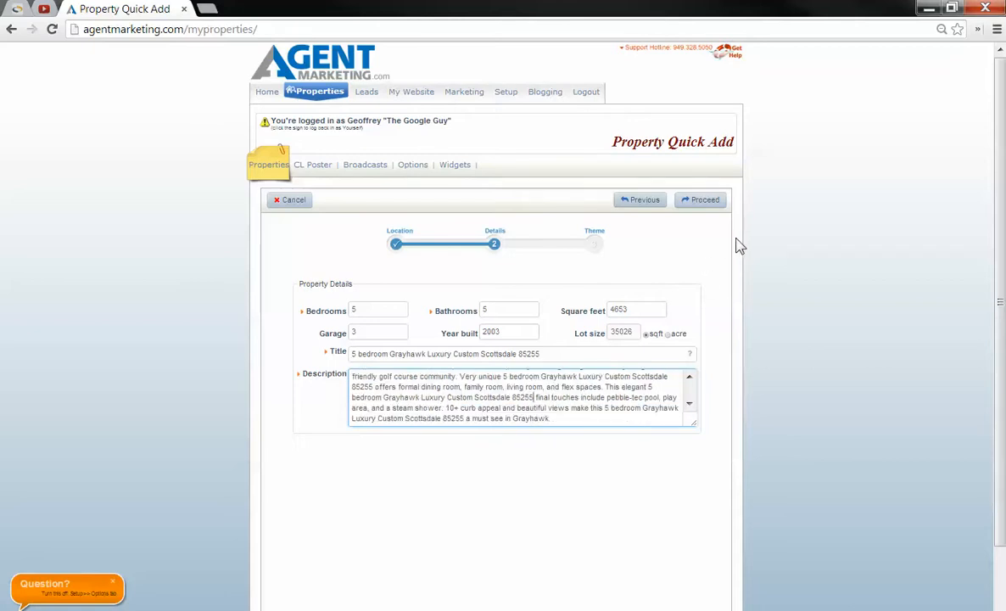
Step: Proceed to the theme step and set the website key to overlookdrive
click(701, 200)
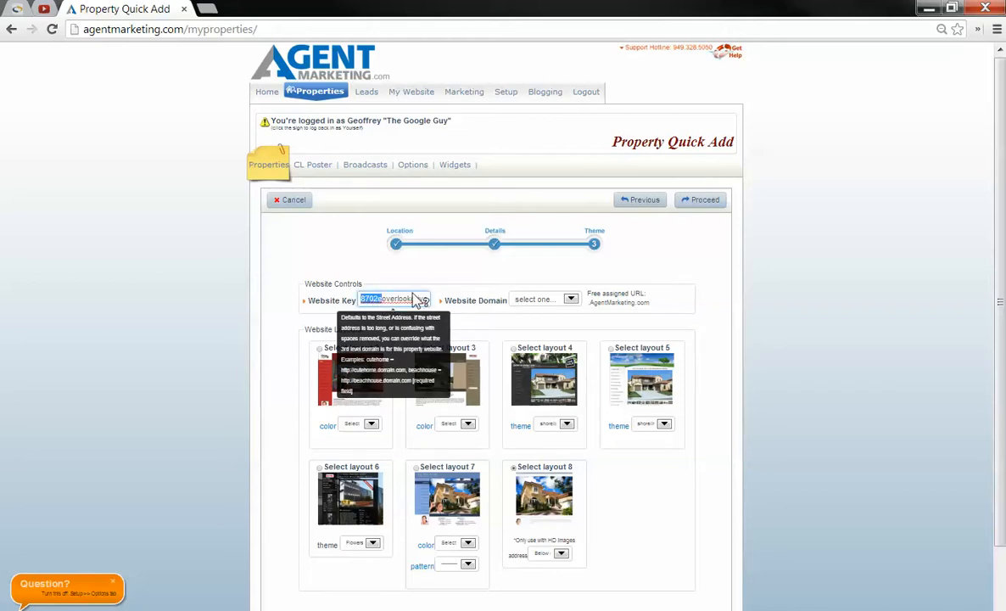
text(drive)
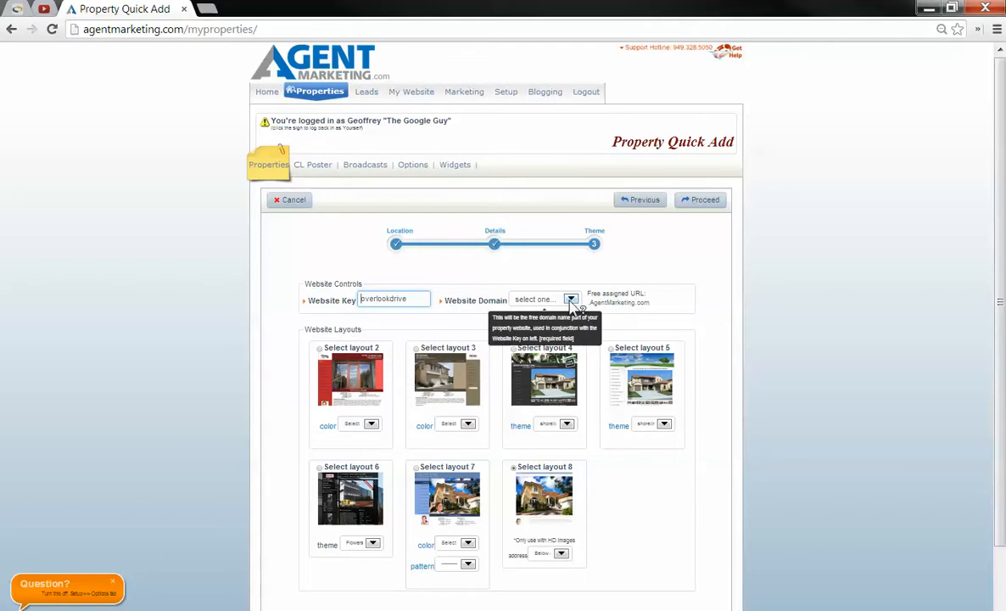
Step: Set the website domain to GreatLuxuryEstate.com after first trying GreatCustomHome.com
click(570, 298)
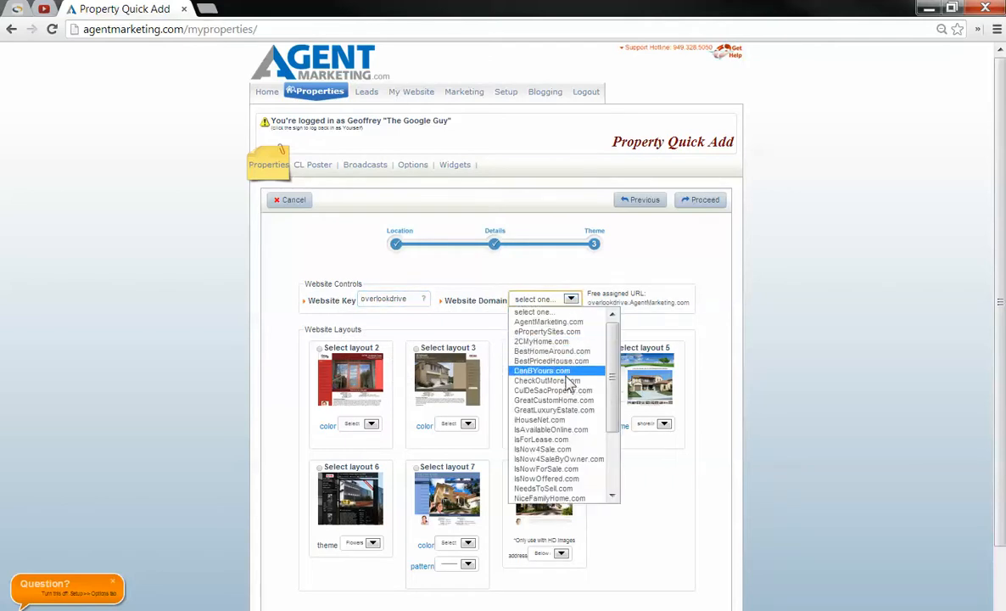
mouse_move(580, 400)
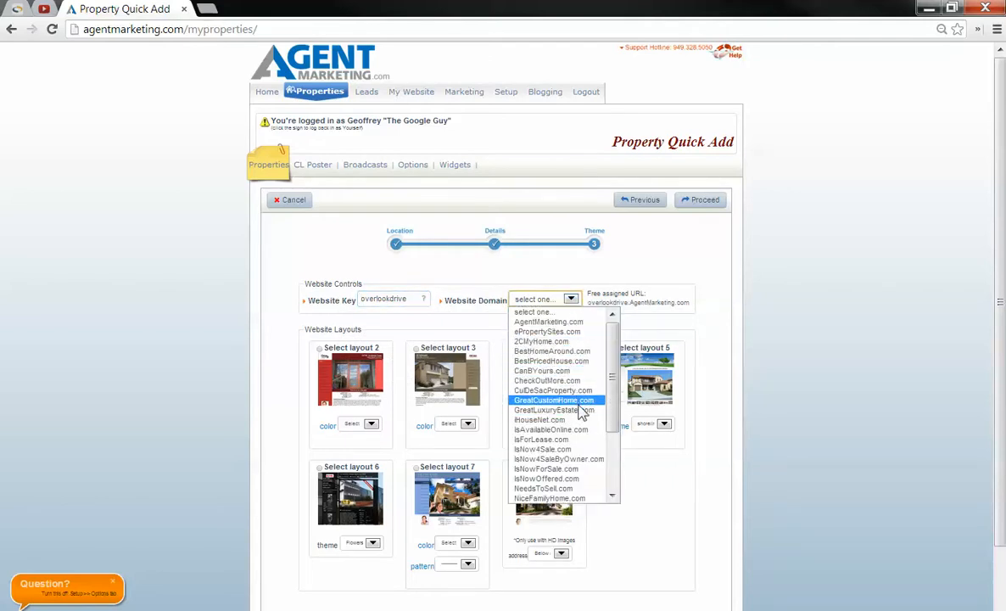
click(555, 401)
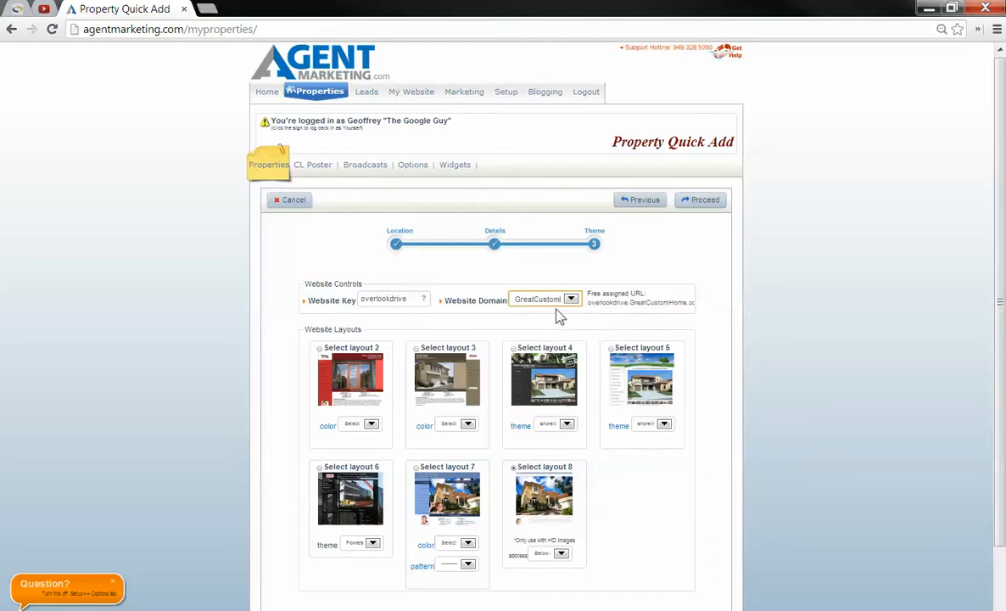
click(570, 299)
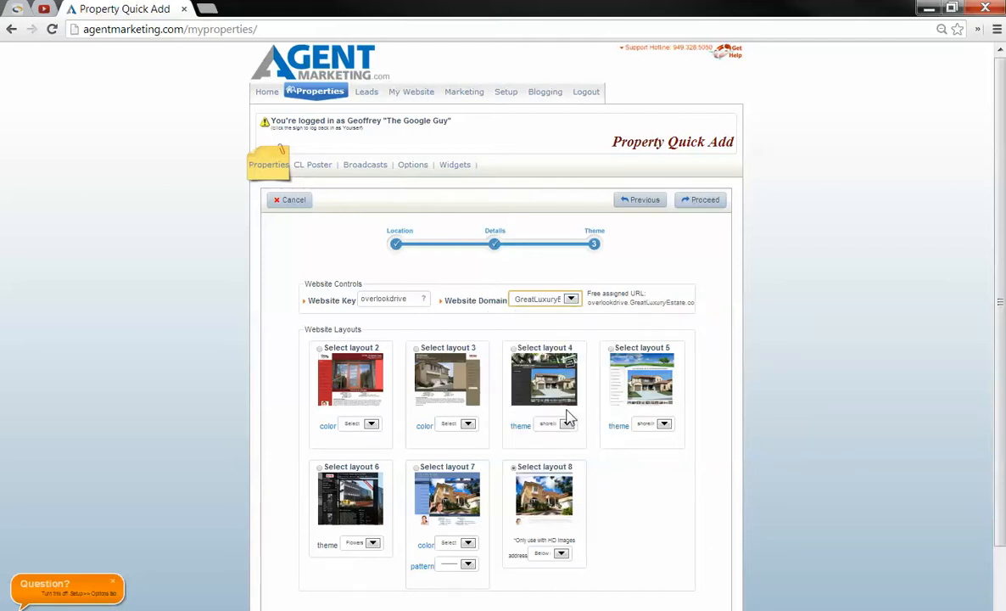
mouse_move(509, 477)
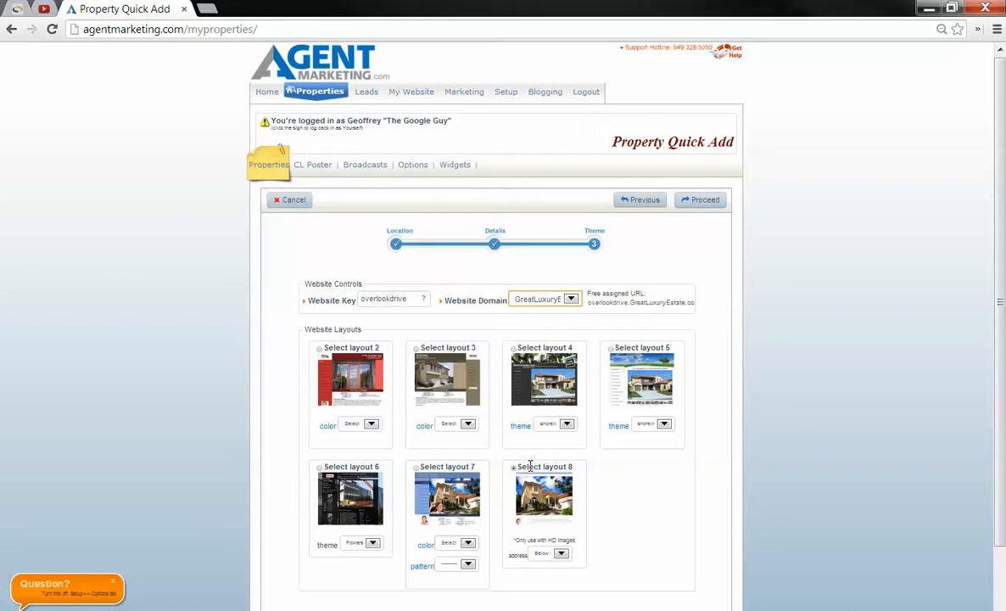
mouse_move(437, 496)
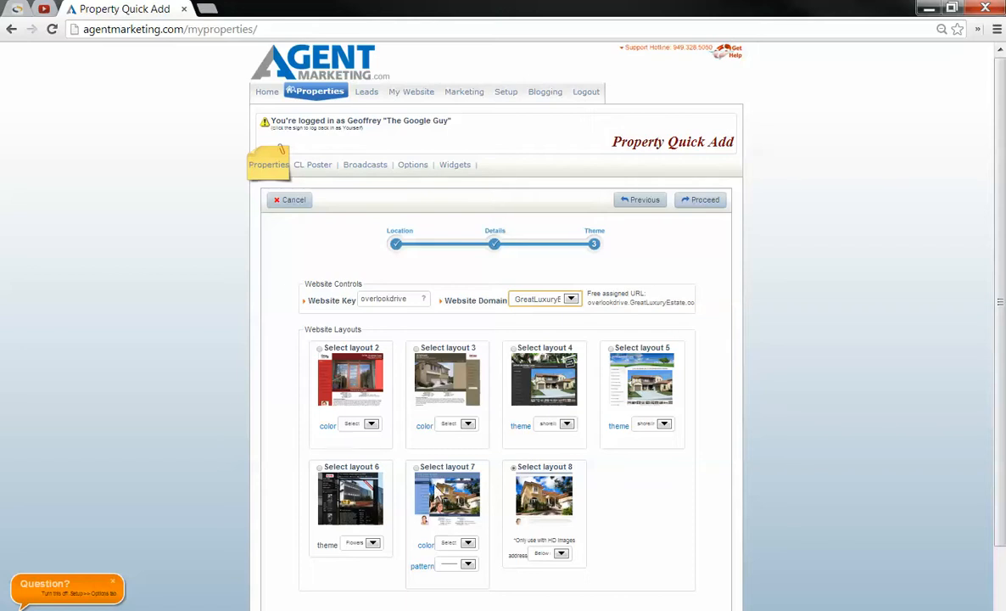
mouse_move(382, 448)
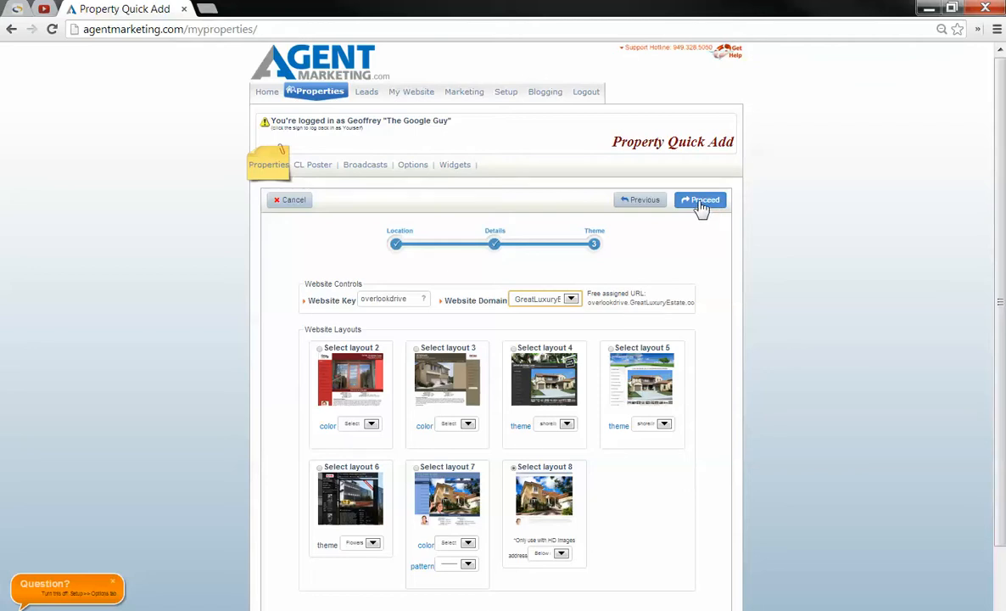
mouse_move(645, 444)
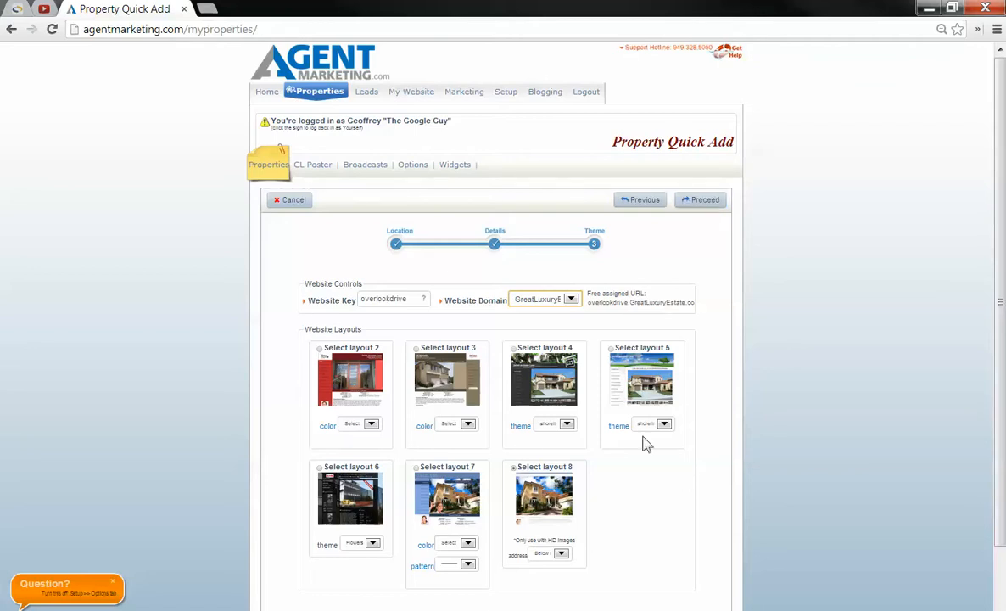
mouse_move(481, 461)
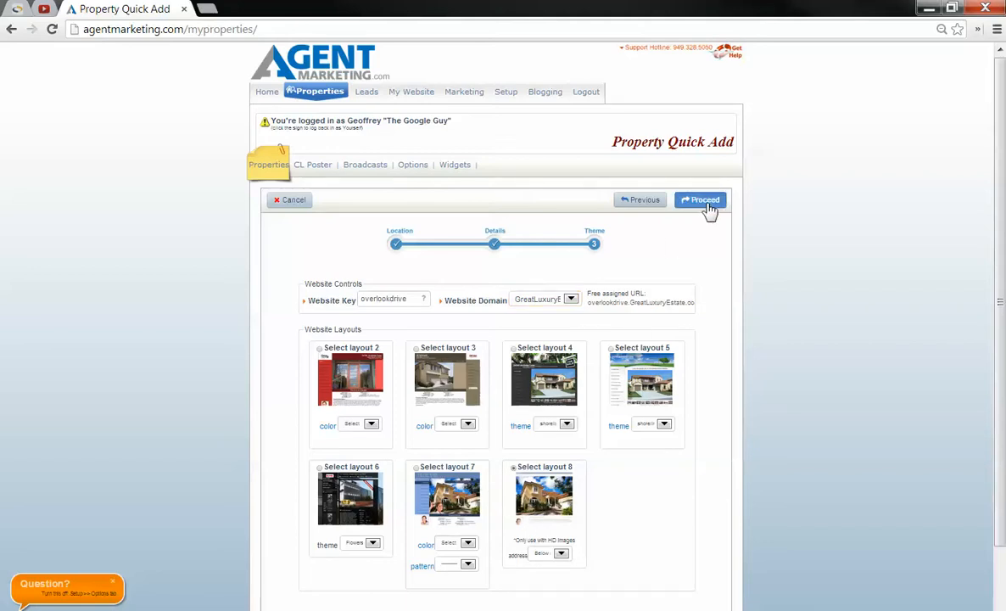
click(701, 201)
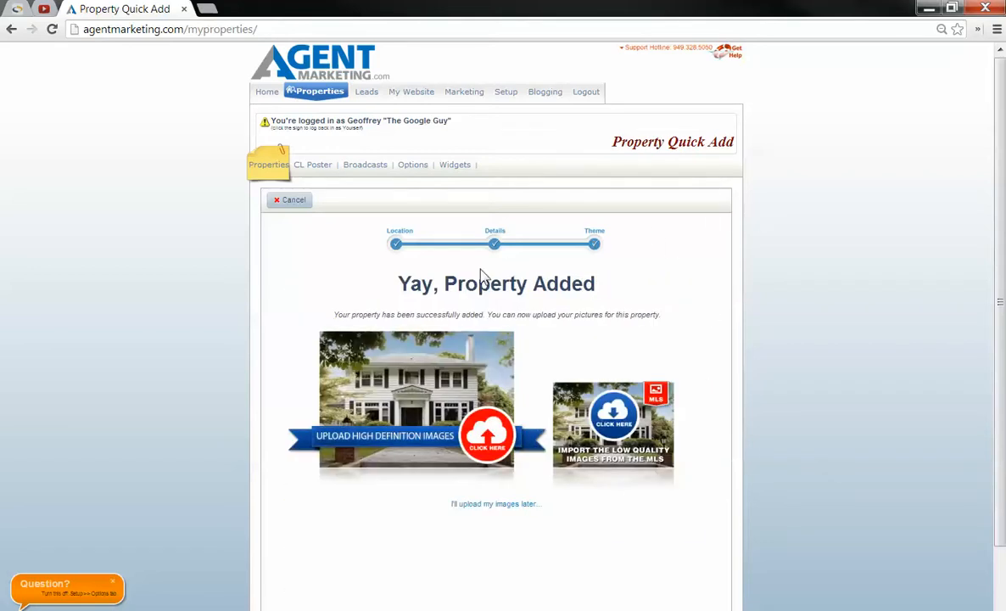
mouse_move(581, 414)
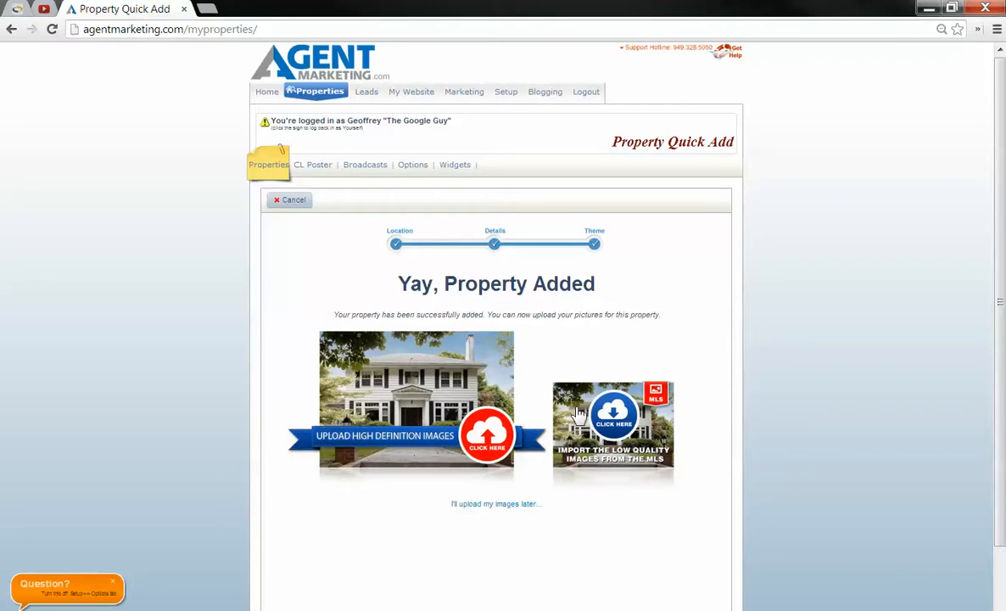
mouse_move(594, 450)
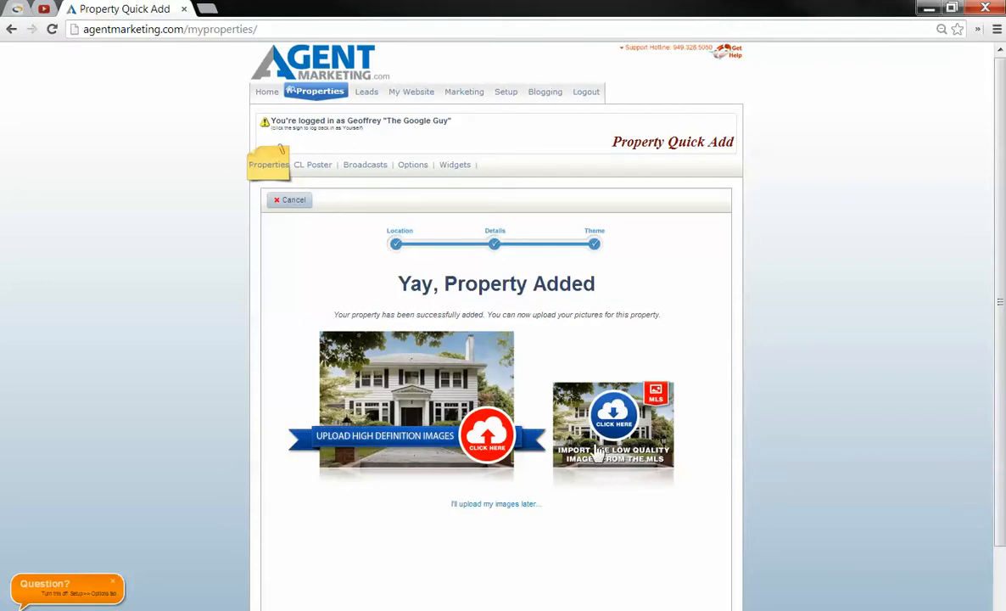
mouse_move(672, 482)
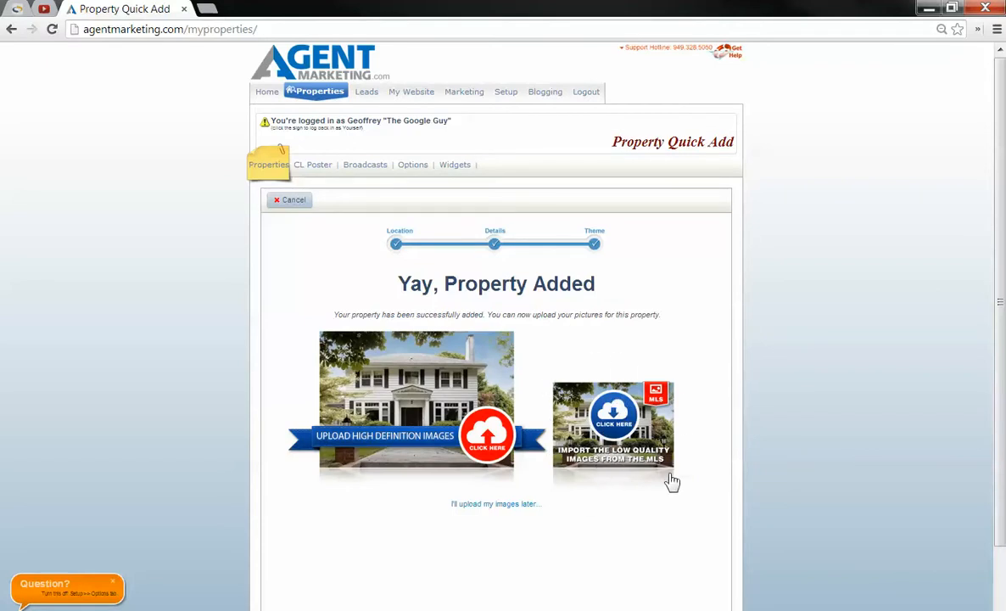
mouse_move(594, 448)
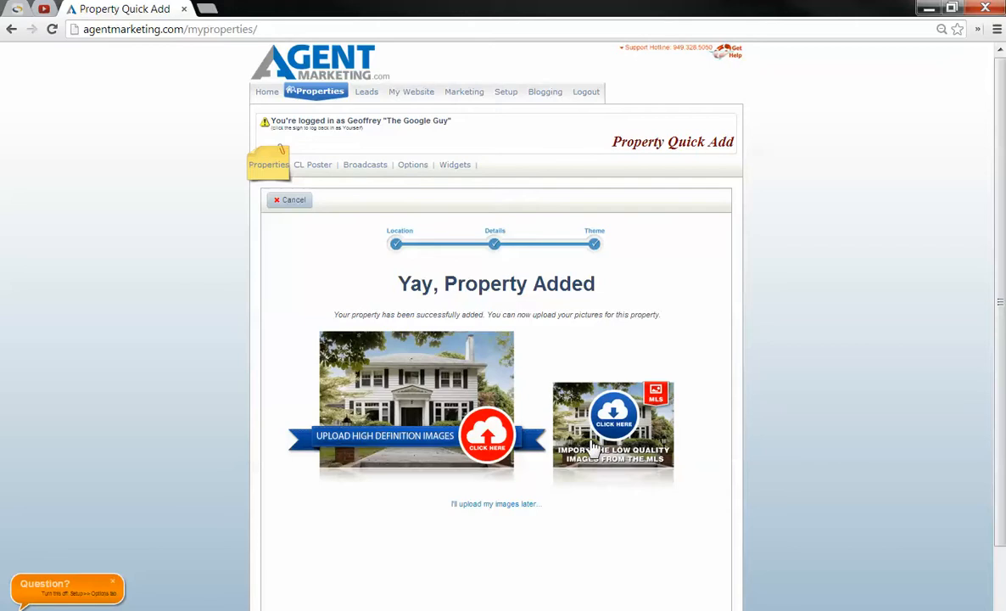
mouse_move(632, 365)
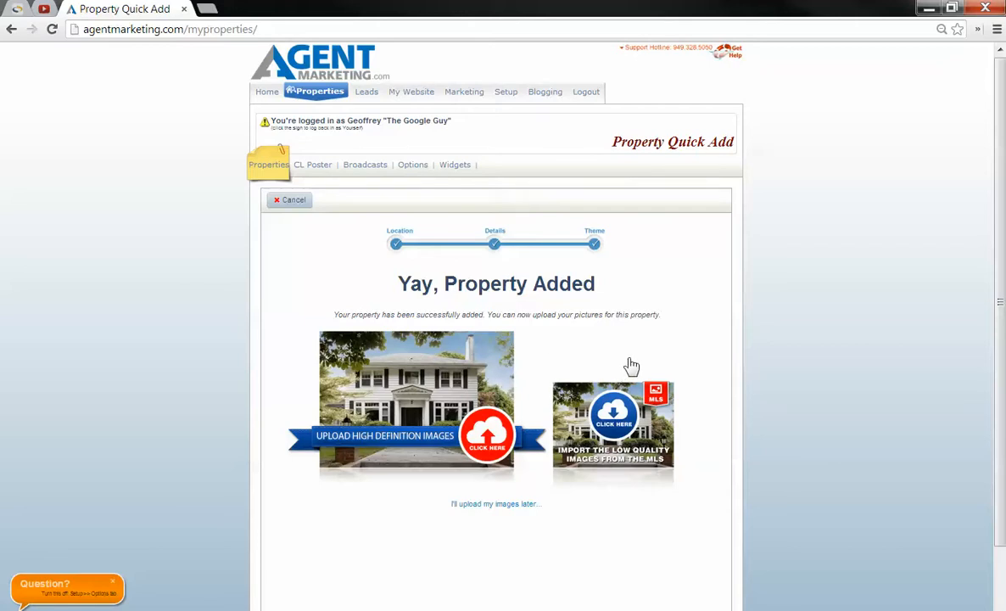
mouse_move(384, 416)
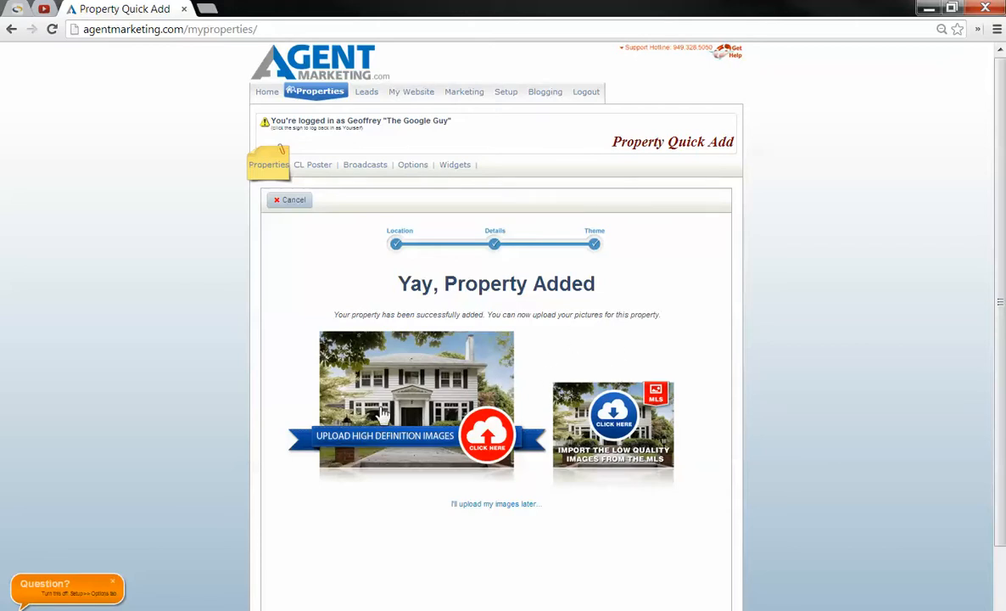
mouse_move(339, 387)
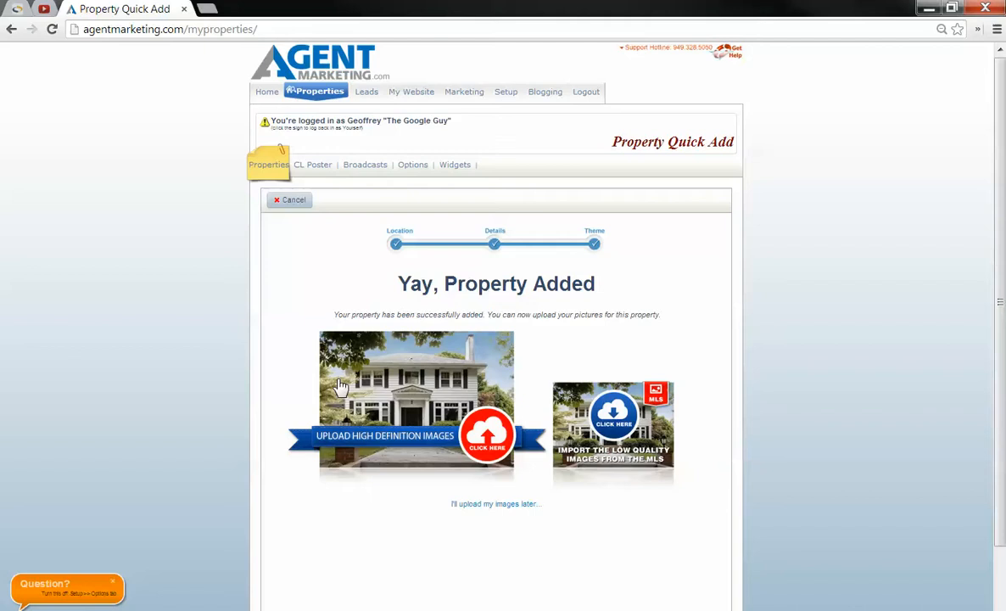
mouse_move(608, 461)
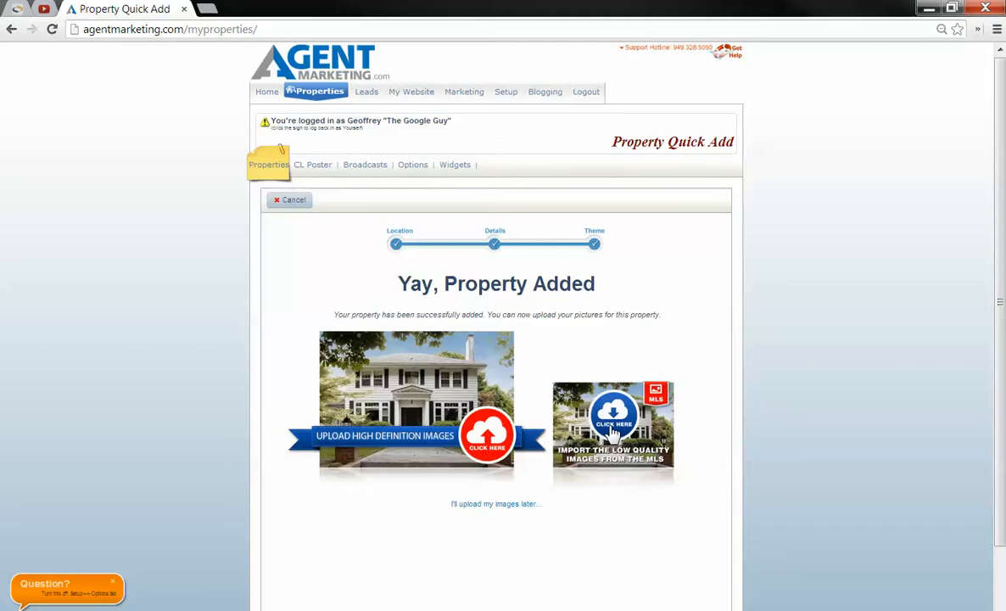
mouse_move(615, 427)
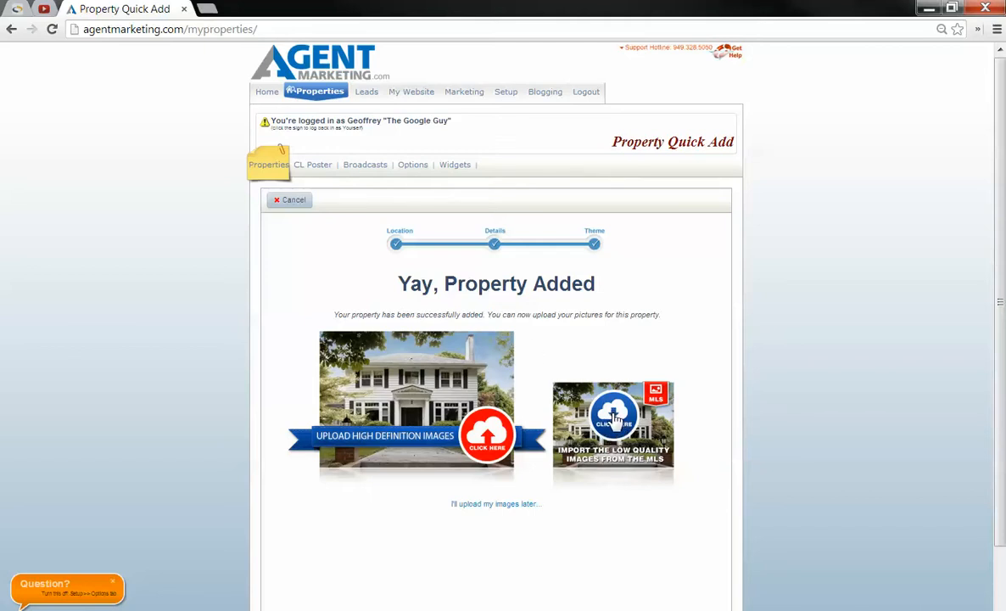
mouse_move(612, 421)
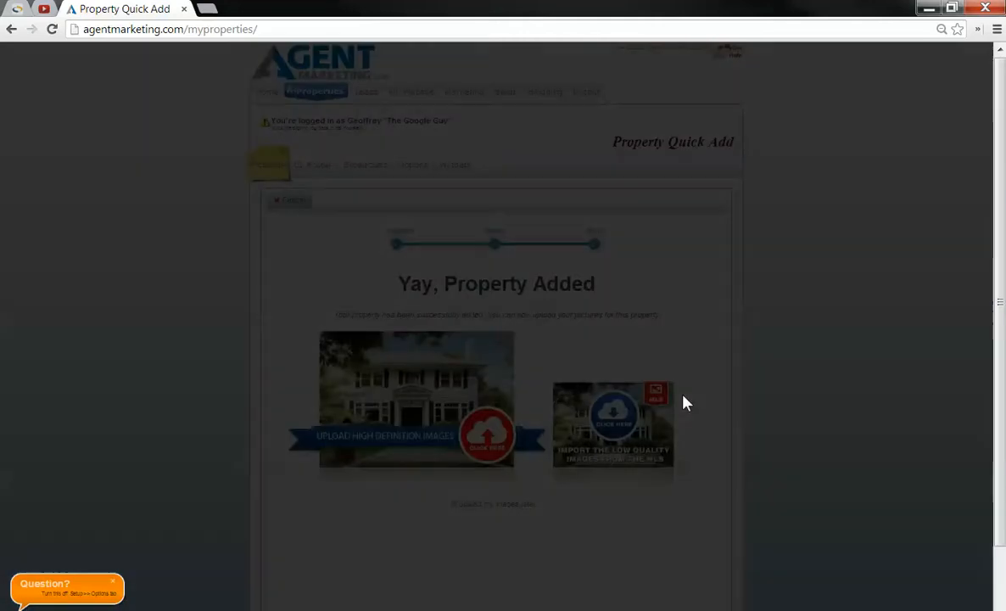
Step: Import the listing's low quality images from the MLS
click(612, 427)
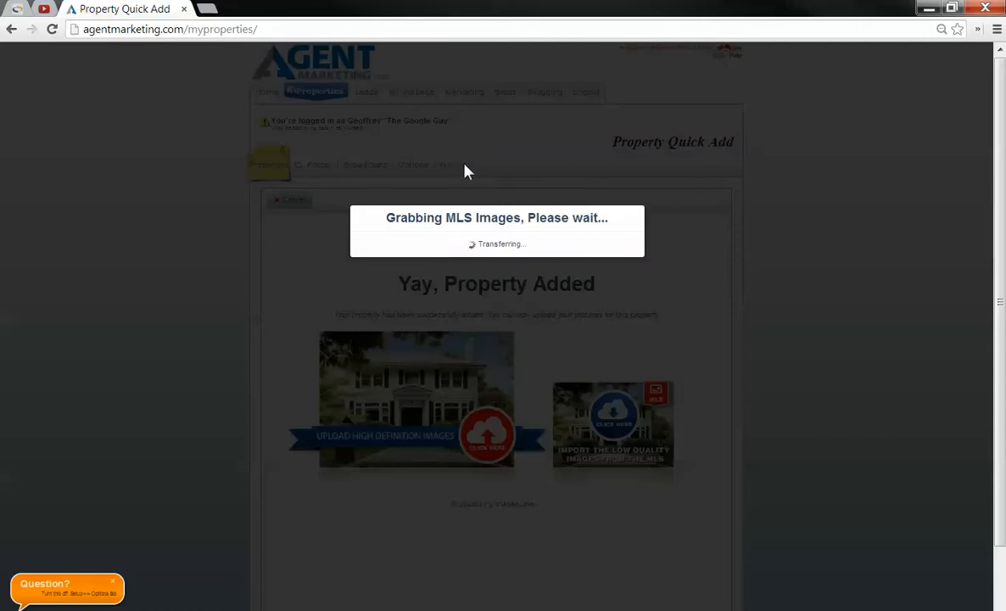
mouse_move(769, 519)
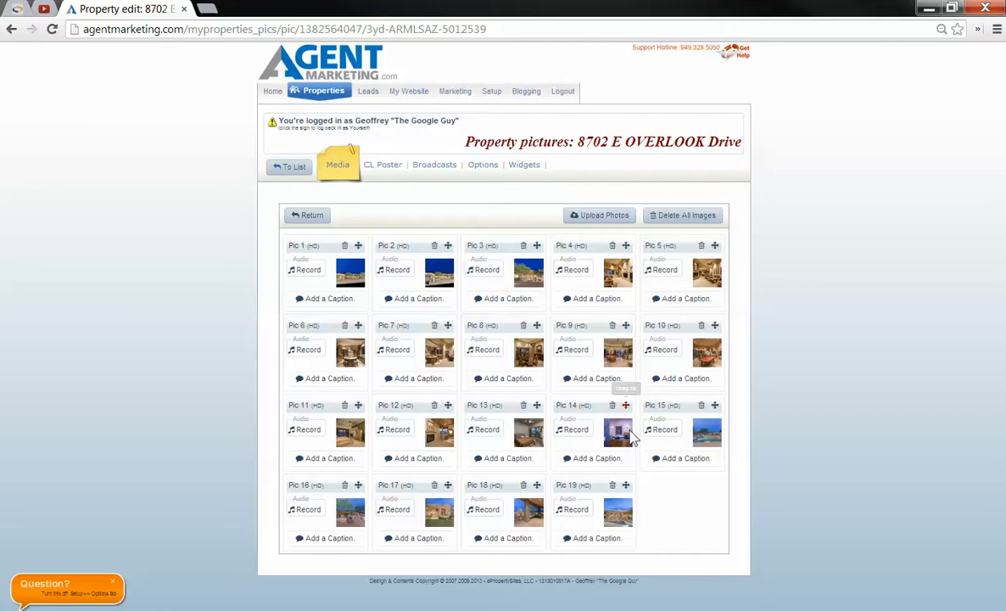
mouse_move(482, 275)
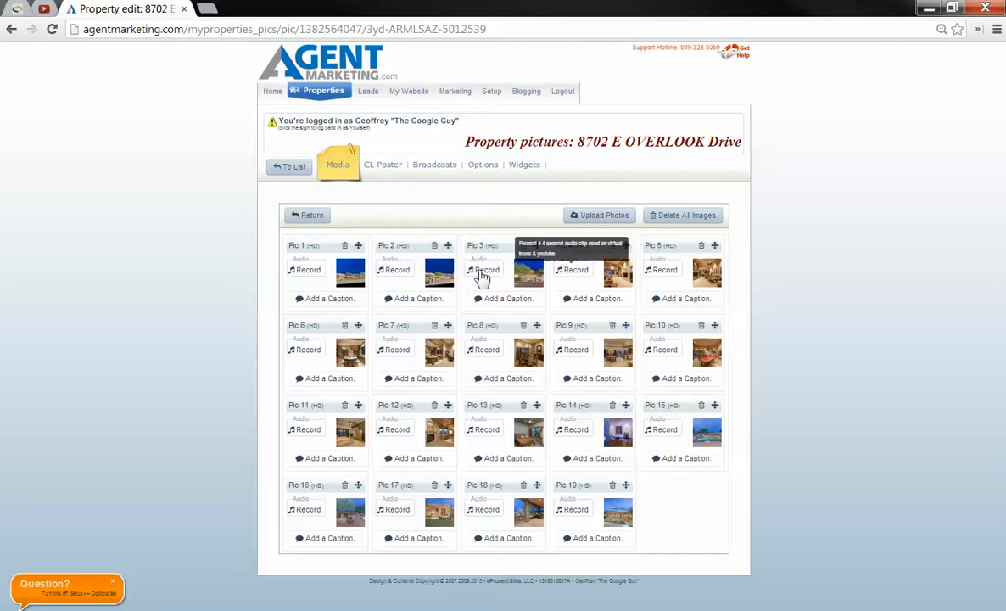
mouse_move(590, 409)
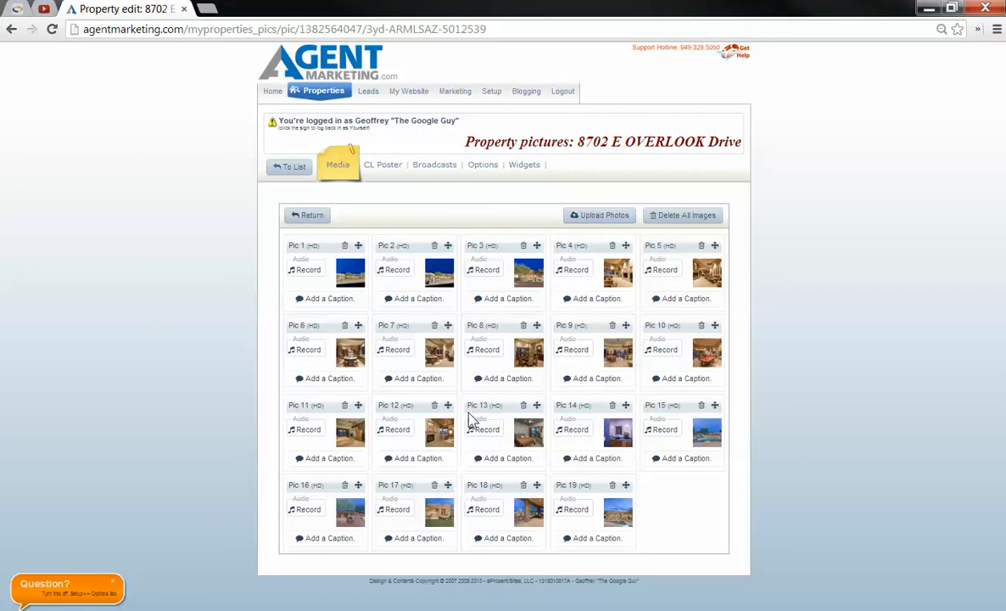
mouse_move(625, 246)
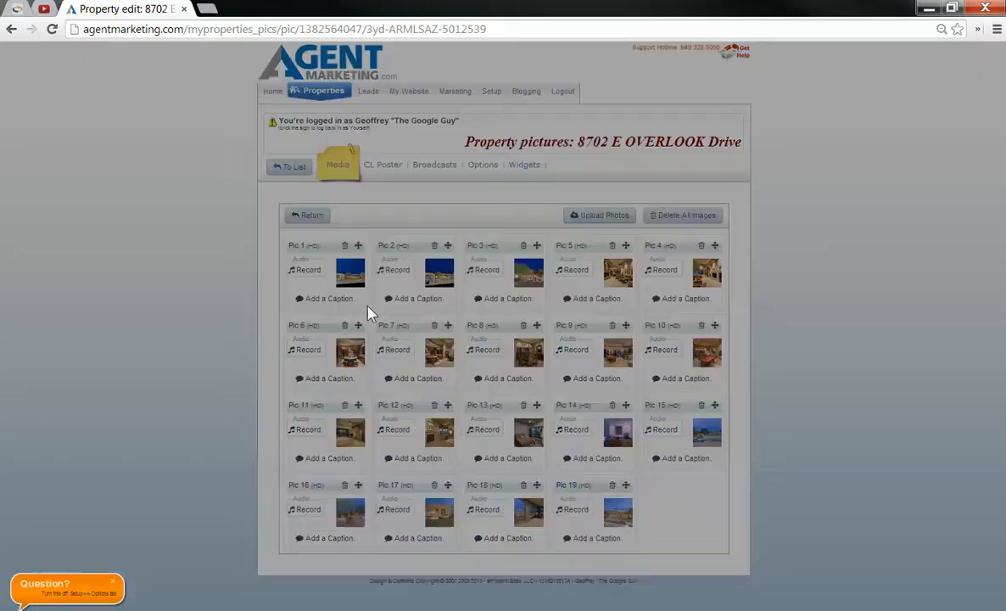
click(328, 299)
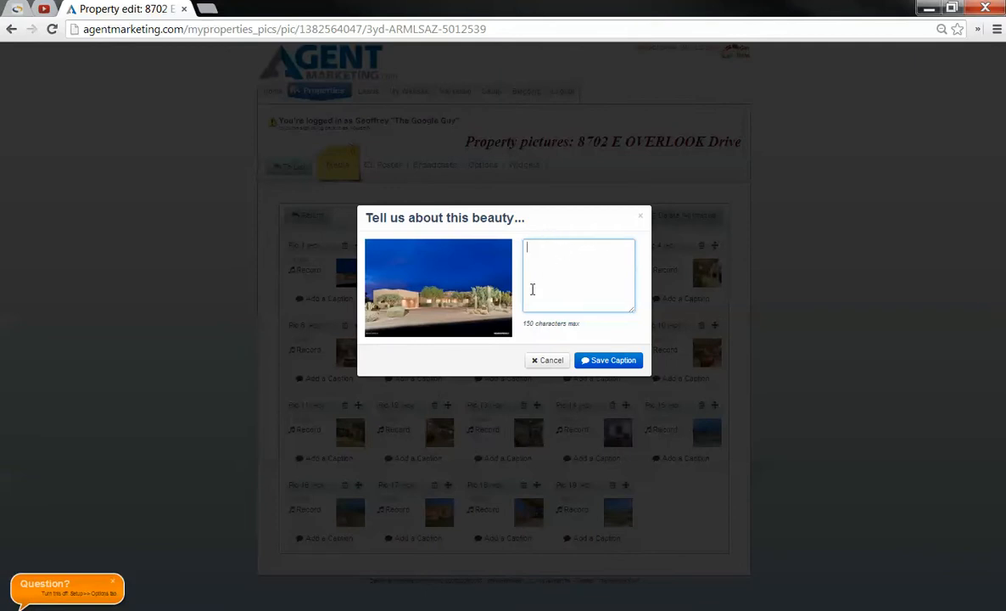
mouse_move(597, 292)
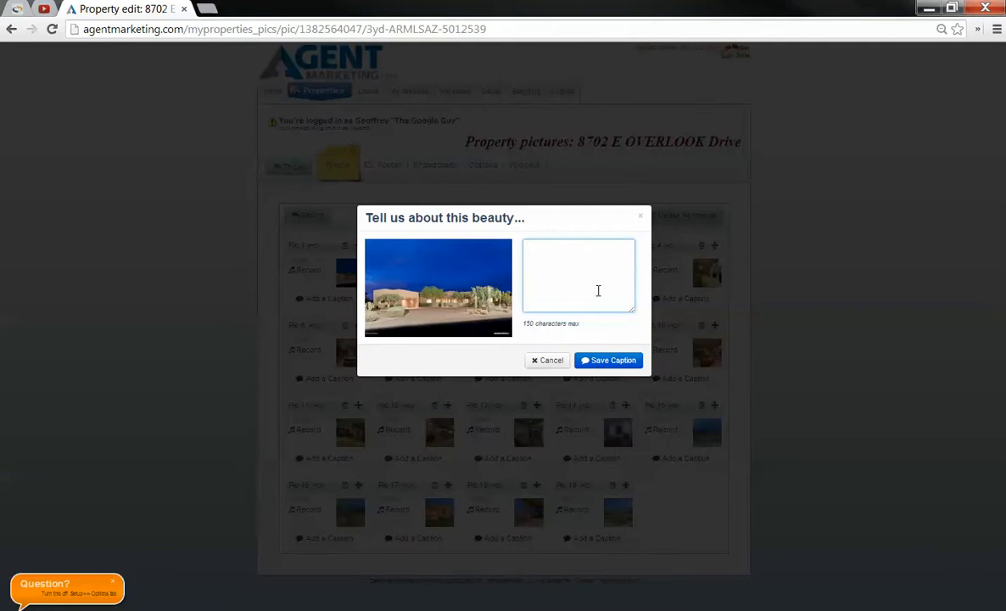
mouse_move(563, 255)
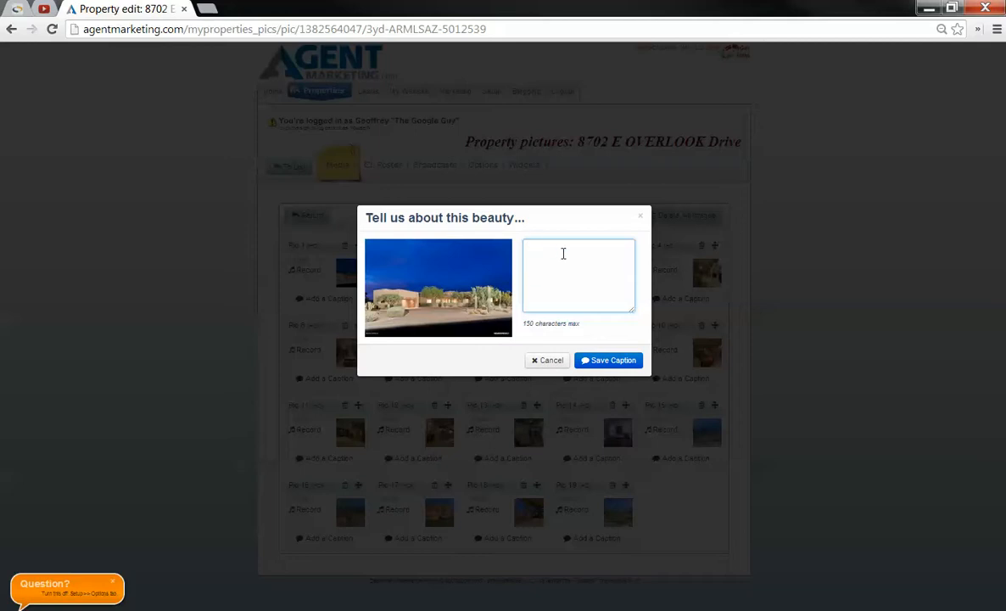
click(547, 360)
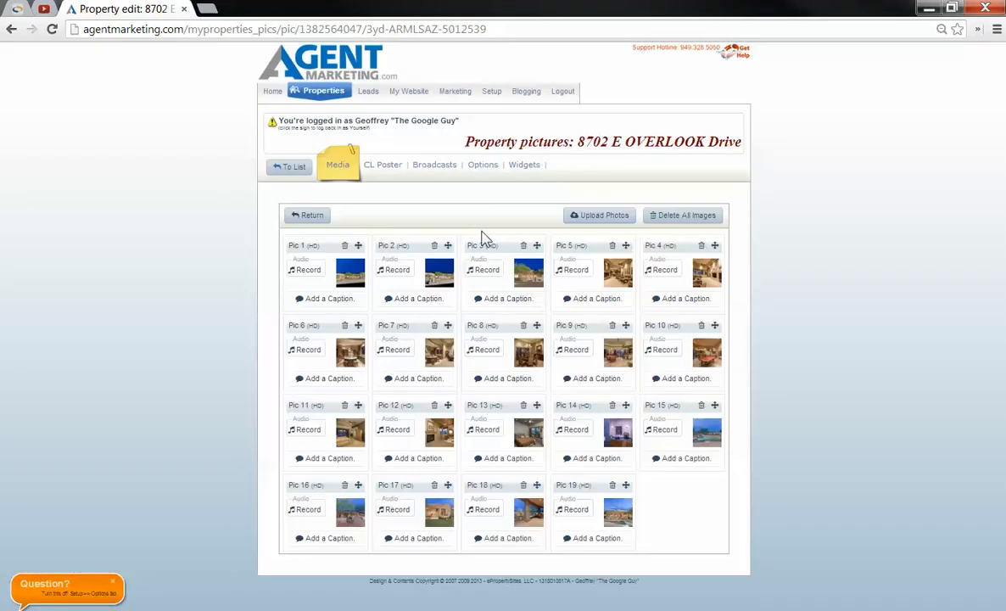
mouse_move(360, 212)
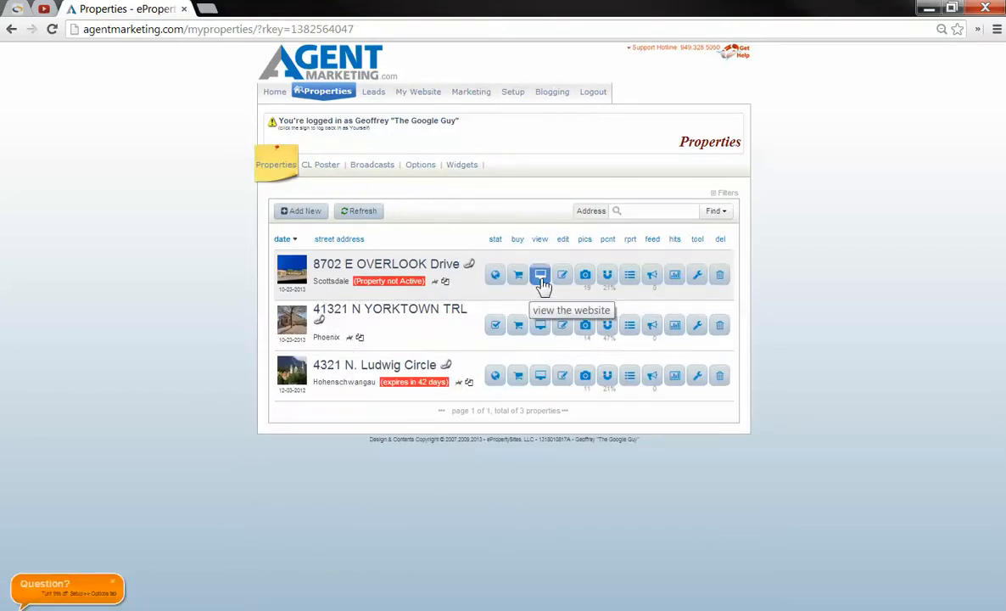
Step: View the live GreatLuxuryEstate.com website for 8702 E Overlook Drive and scroll through it
click(539, 275)
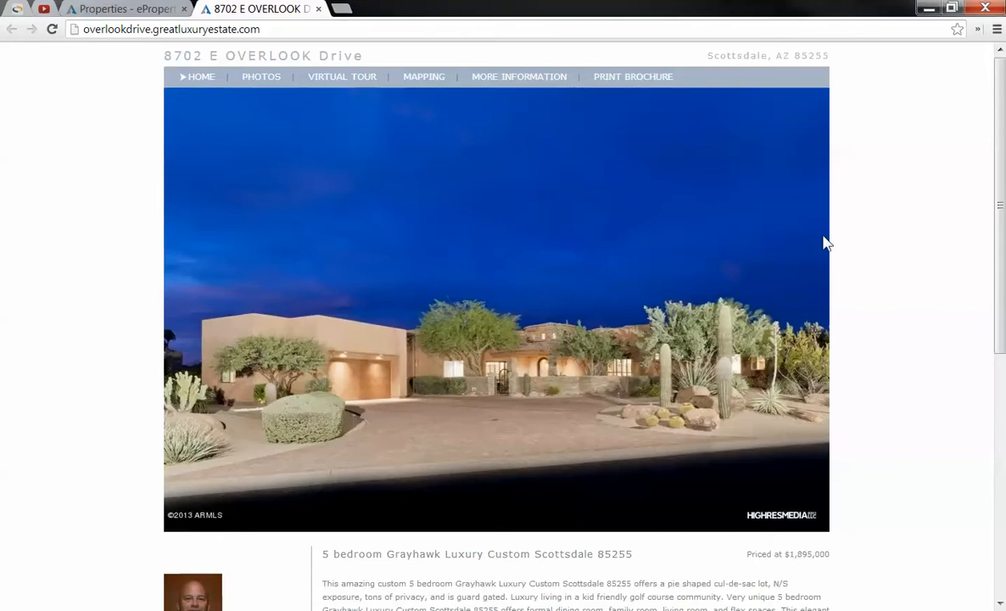
scroll(down, 3)
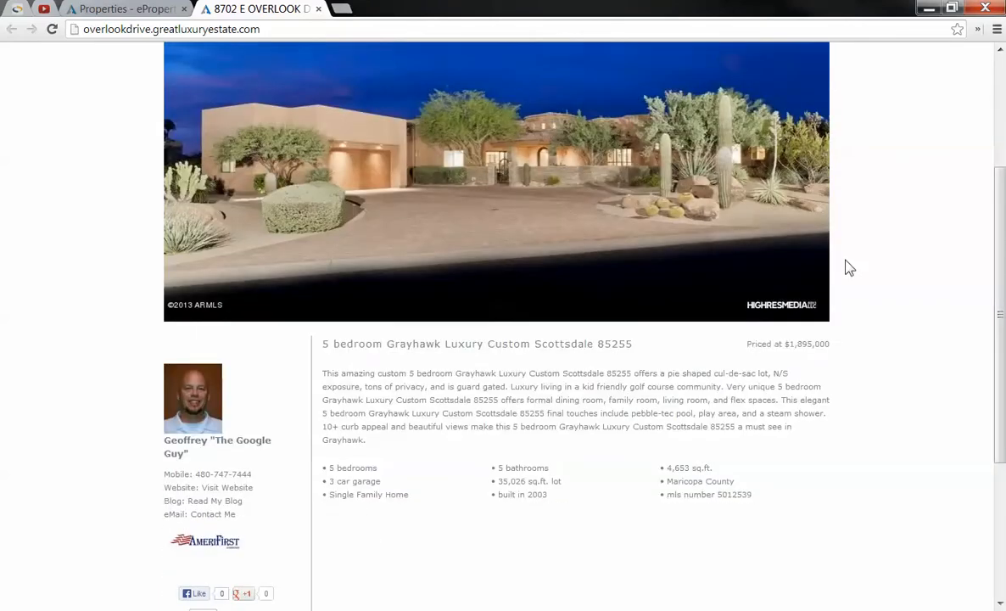
scroll(down, 3)
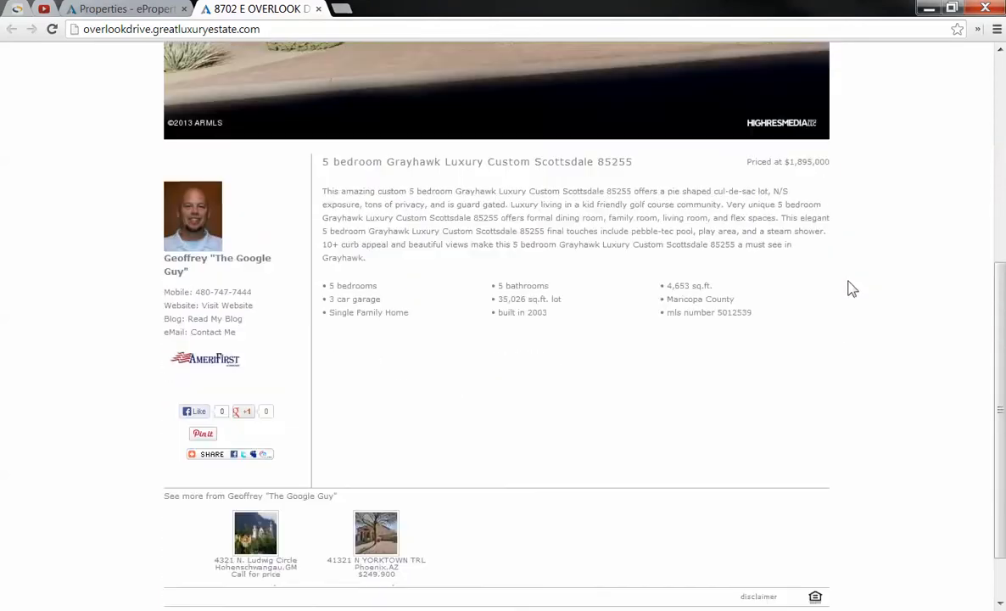
scroll(up, 3)
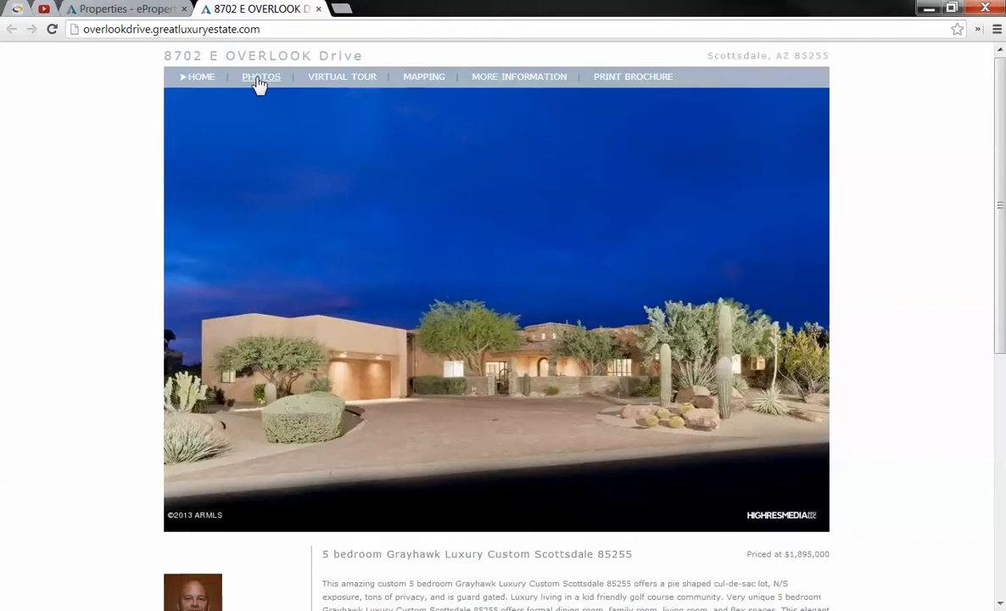
Step: Browse the site's photo gallery, then play the virtual tour and exit full screen with Esc
click(261, 76)
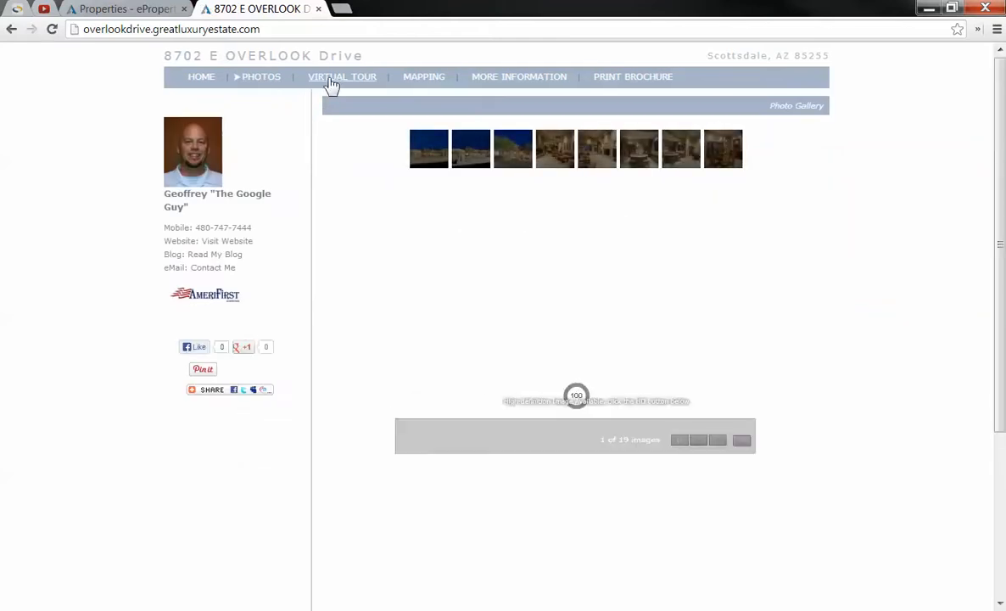
click(343, 76)
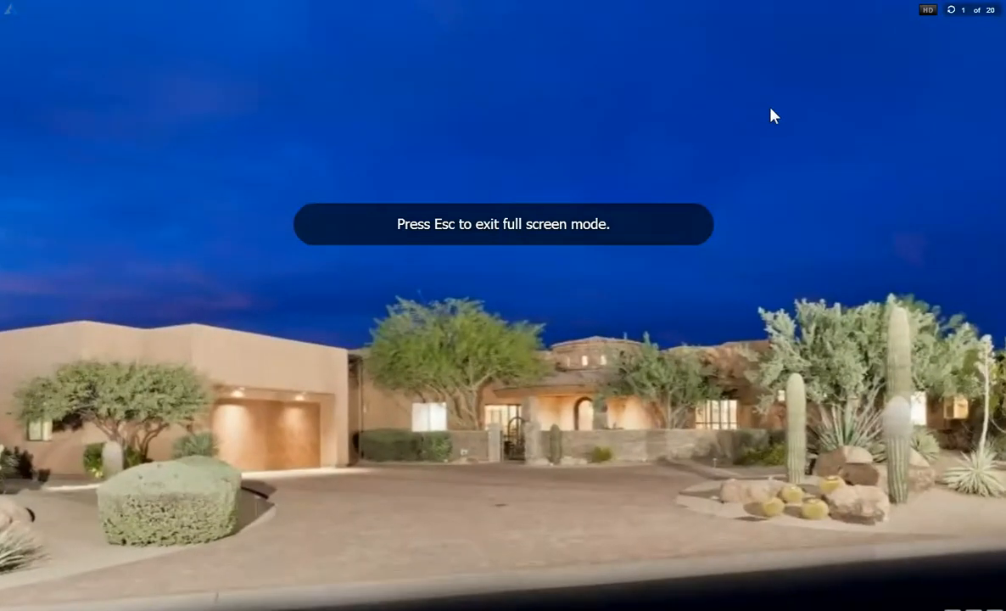
key(Escape)
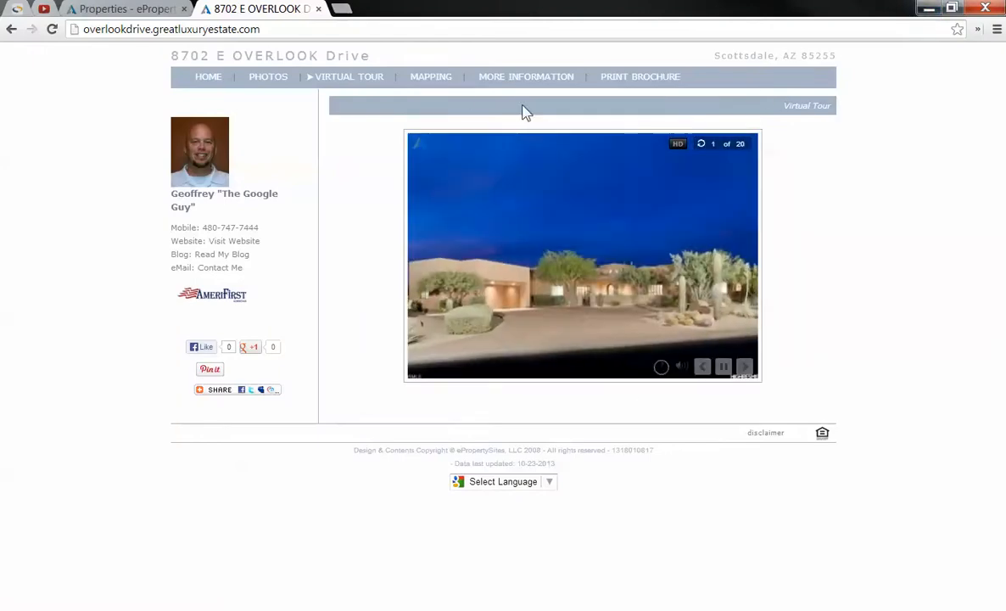
click(431, 76)
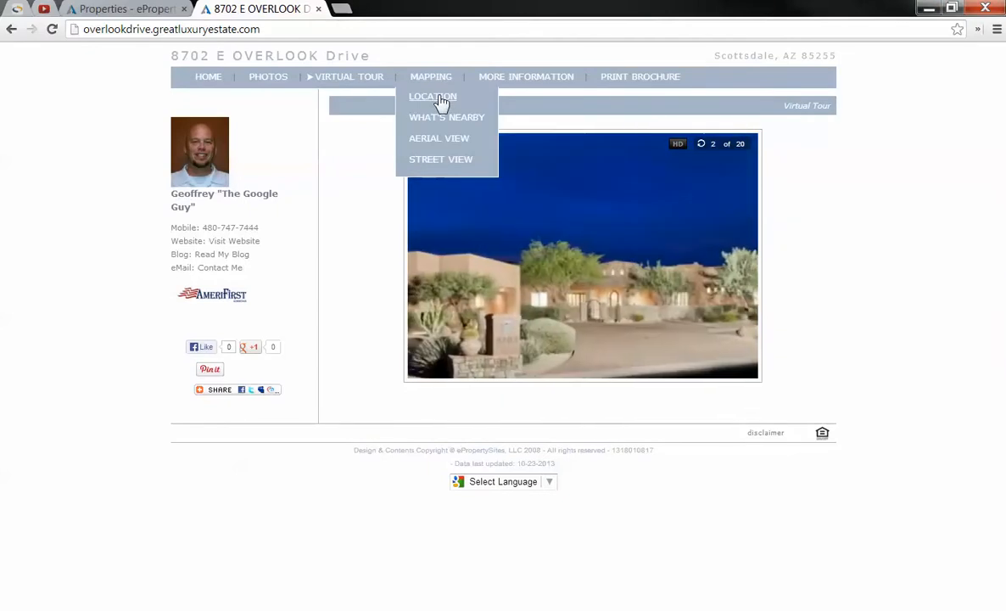
Step: Check the property's location map and street view under Mapping
click(432, 95)
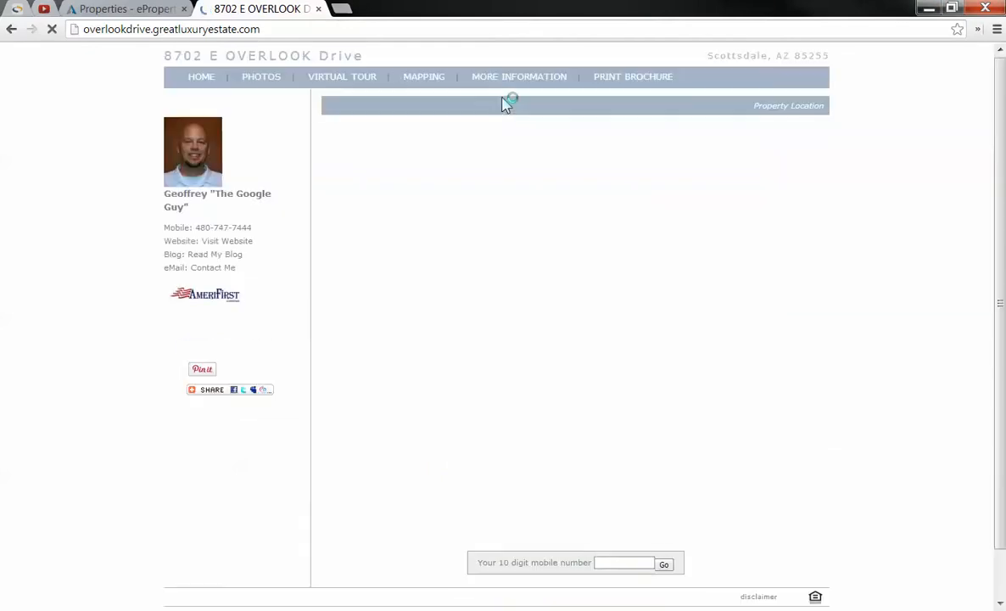
click(425, 76)
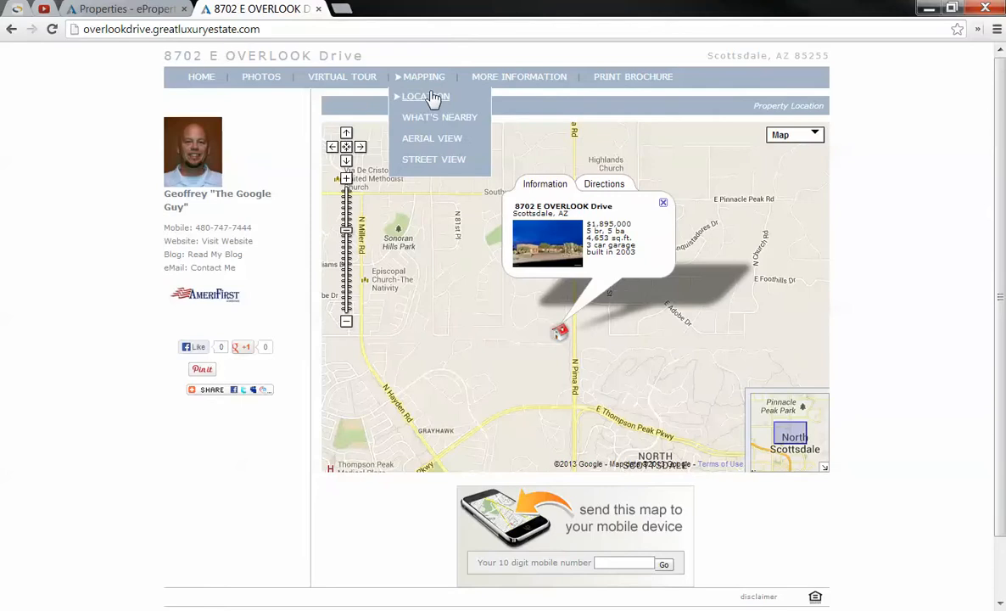
click(434, 159)
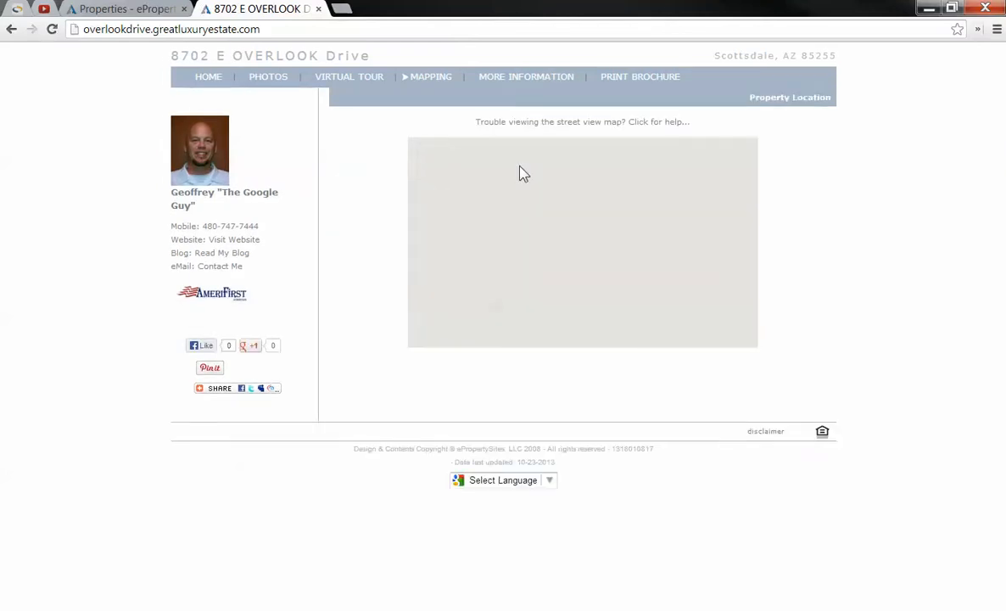
click(431, 76)
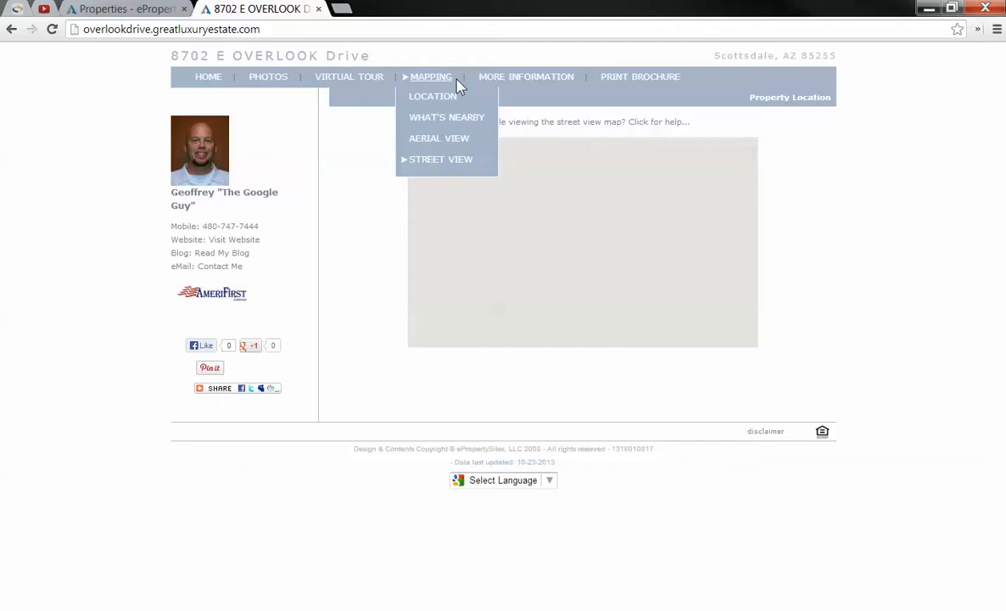
mouse_move(641, 81)
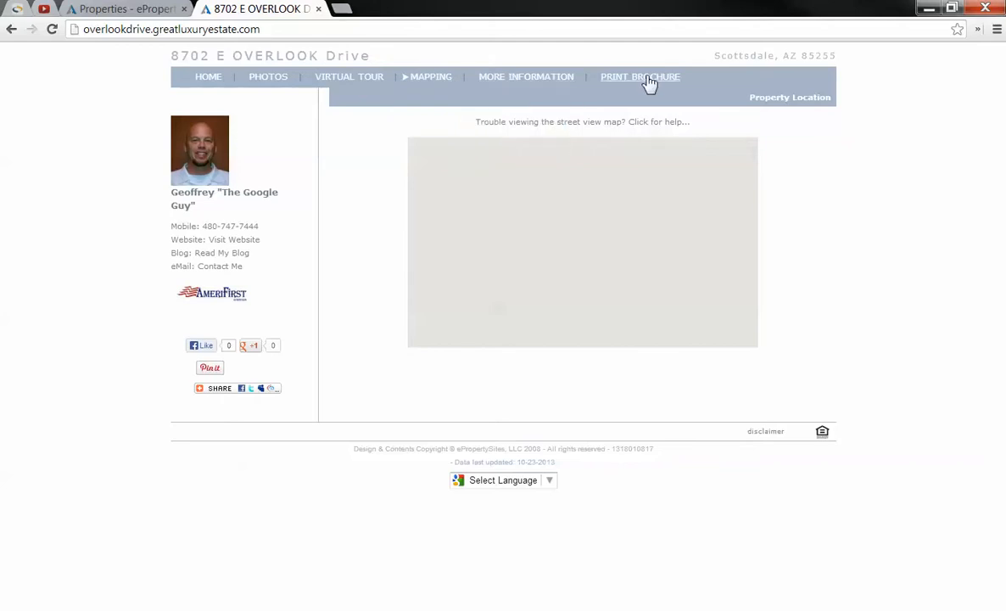
Step: Bring up the printable brochure flyer for the listing
click(640, 76)
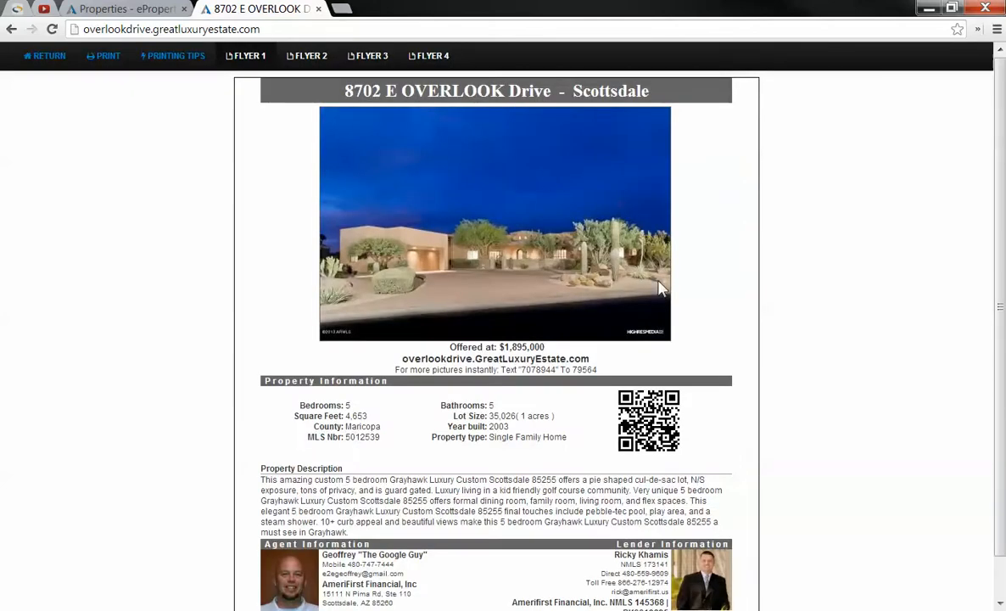
Step: Preview the Flyer 4 layout, then return to the Properties list tab
click(431, 55)
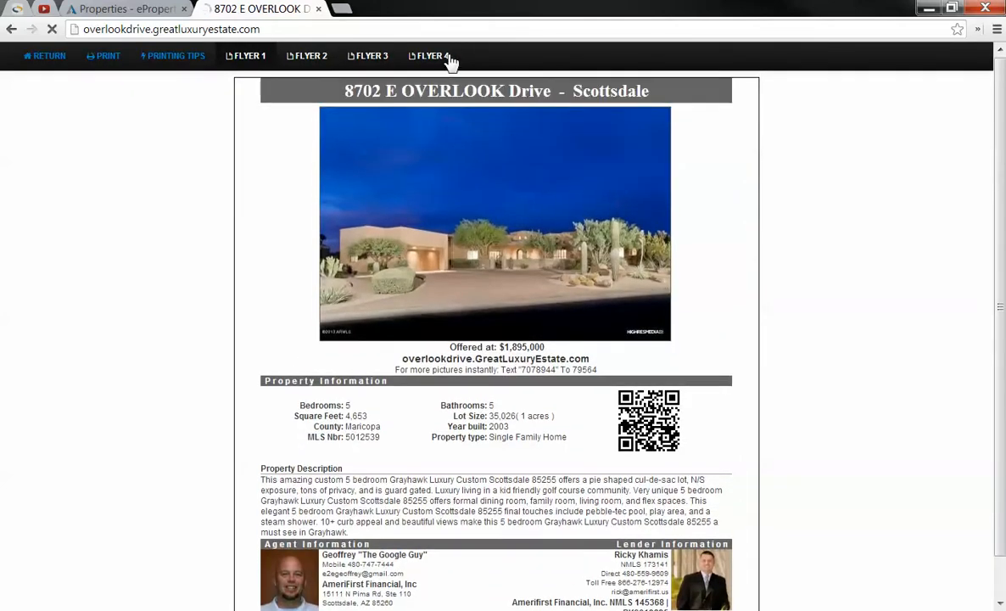
click(430, 55)
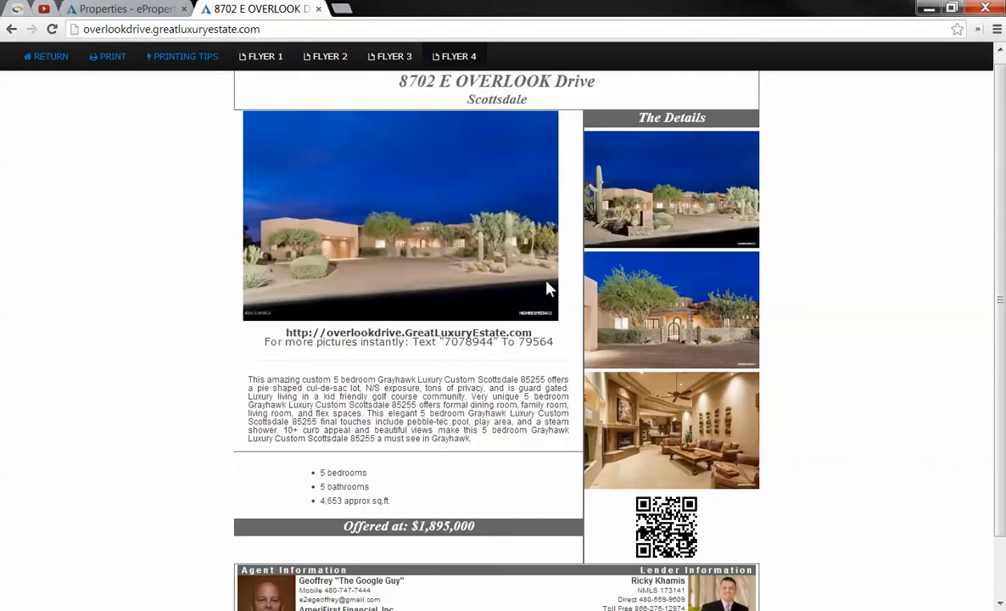
scroll(up, 3)
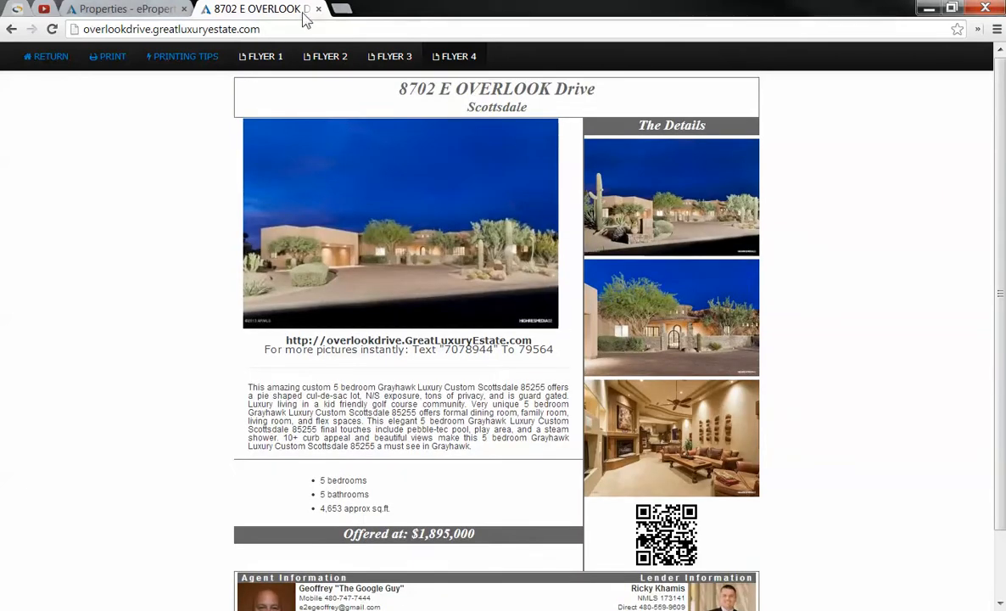
click(127, 9)
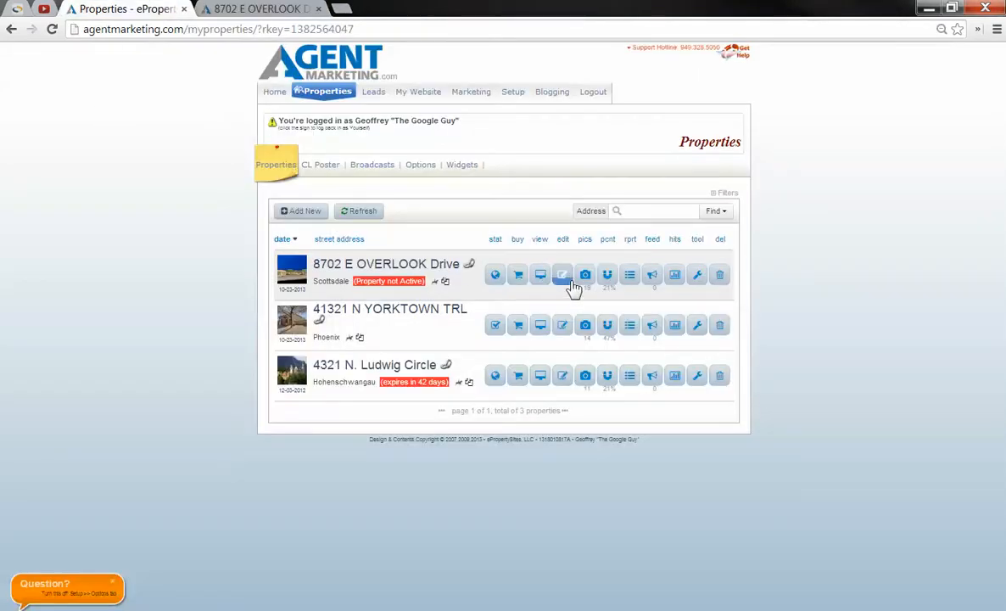
mouse_move(564, 275)
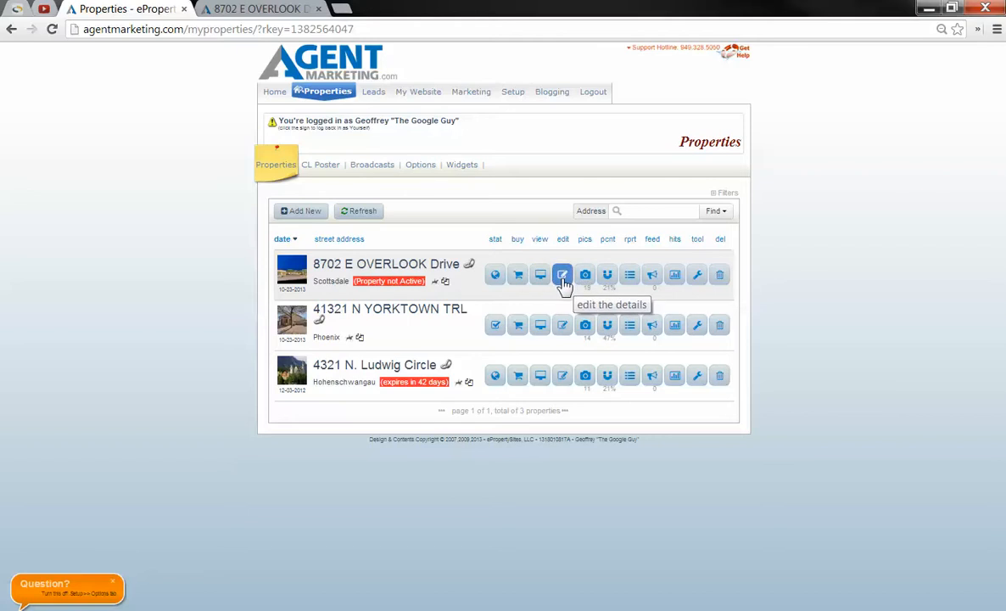
mouse_move(517, 275)
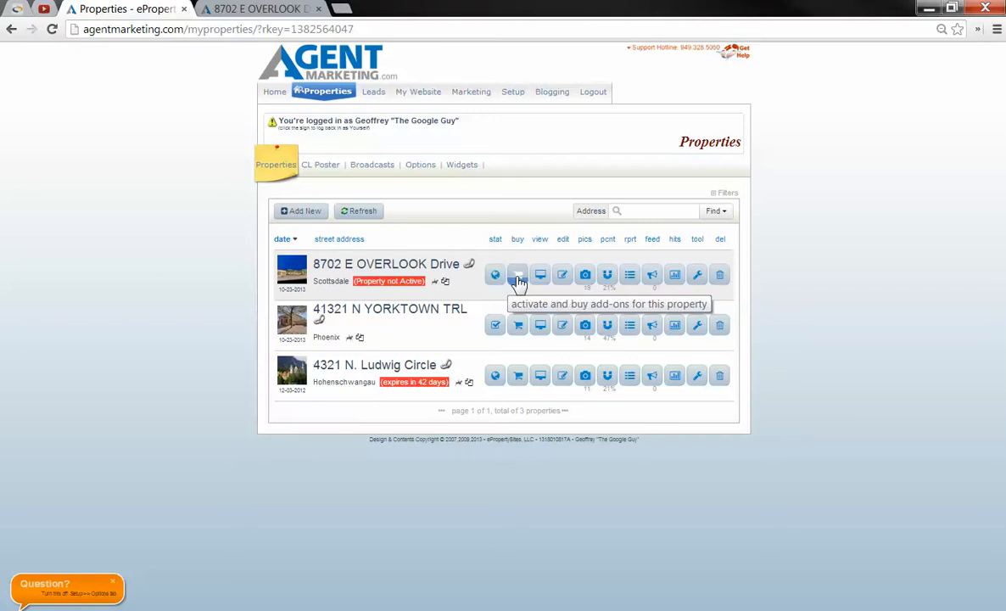
click(518, 275)
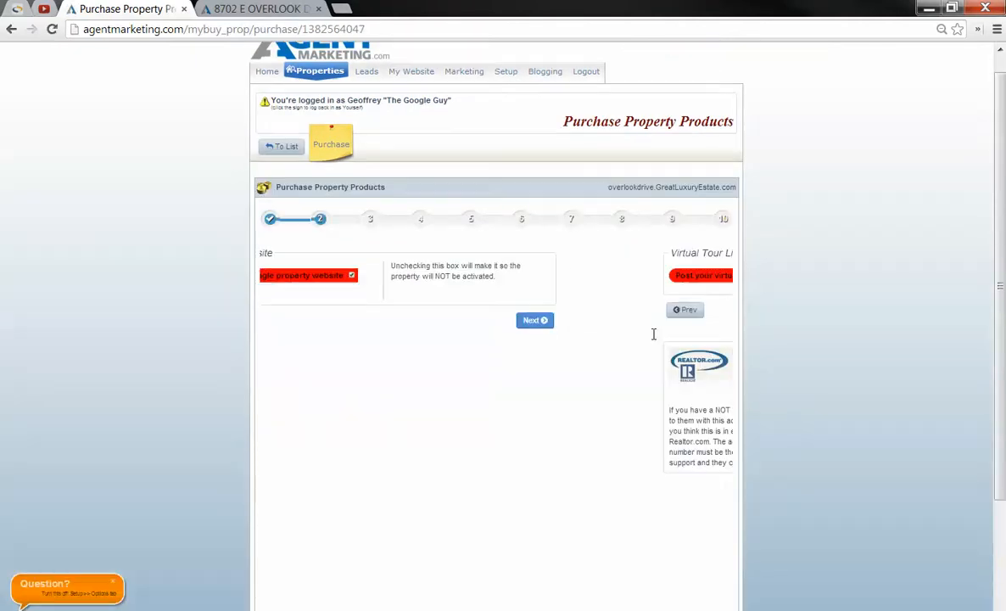
Step: Skip the domain name, sign rider, flyers, Biz-Prop Cards and door hanger add-ons
click(534, 319)
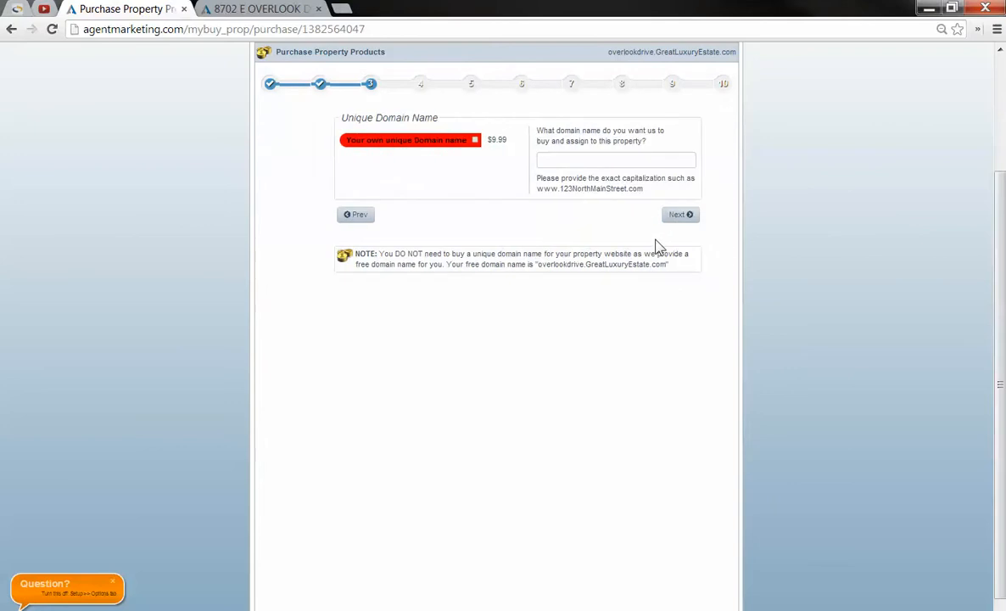
click(681, 214)
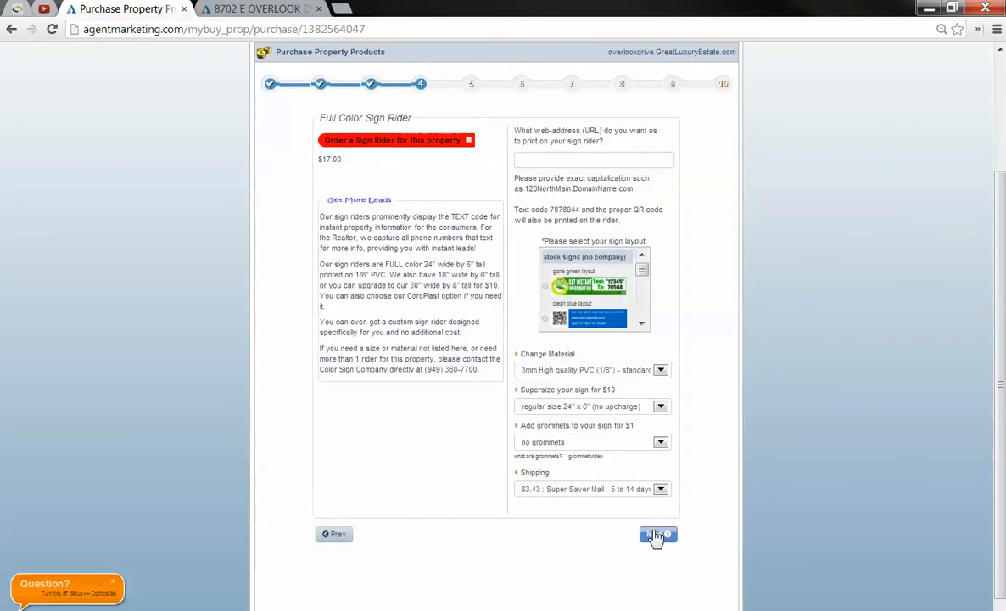
click(658, 536)
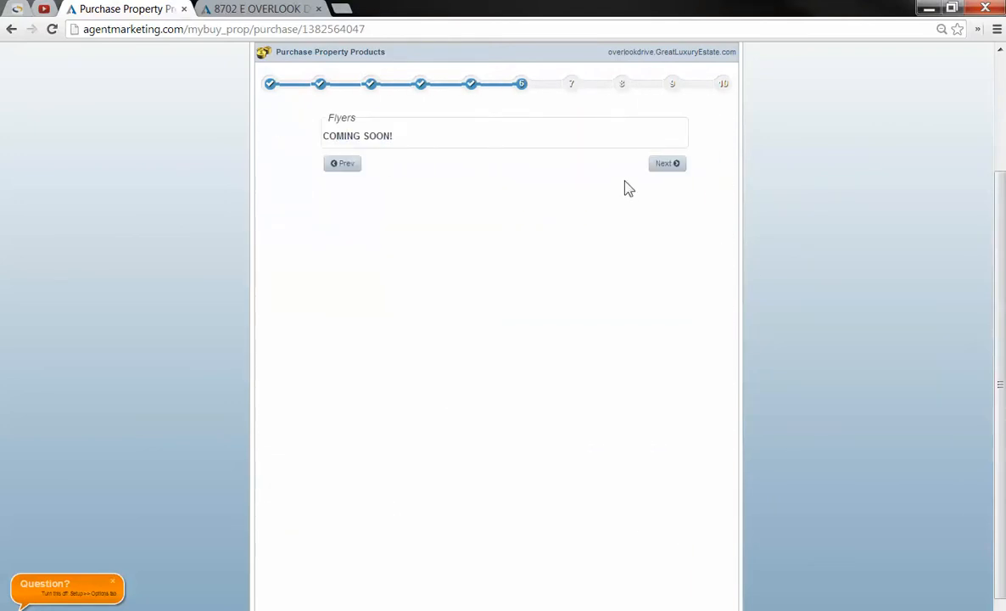
click(665, 163)
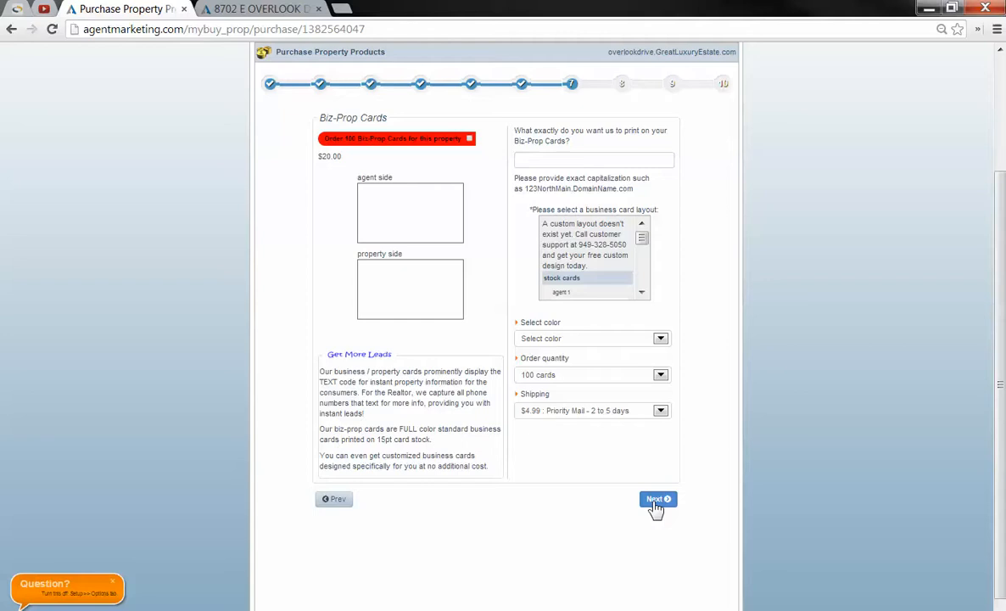
click(658, 499)
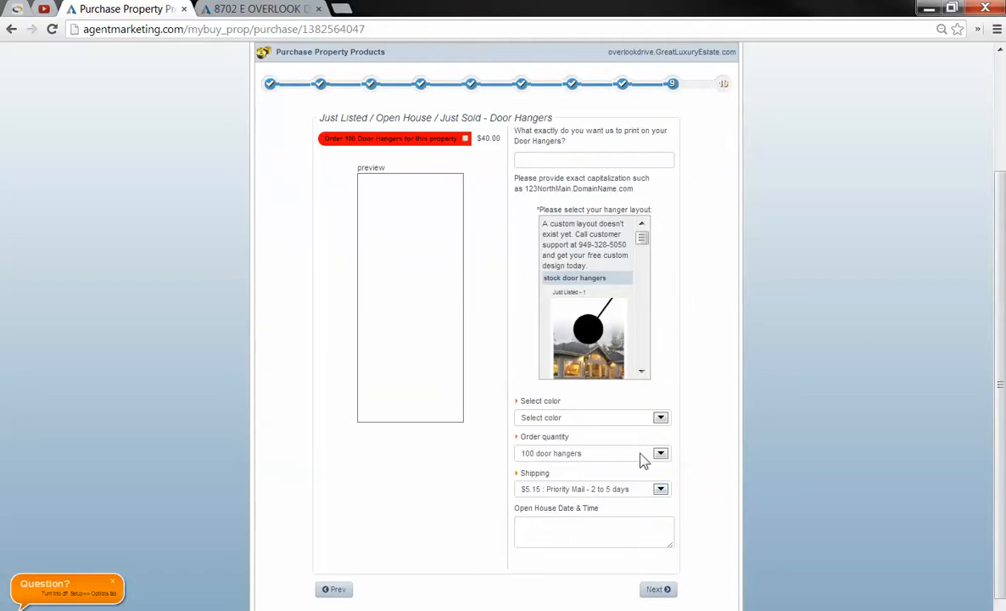
click(658, 589)
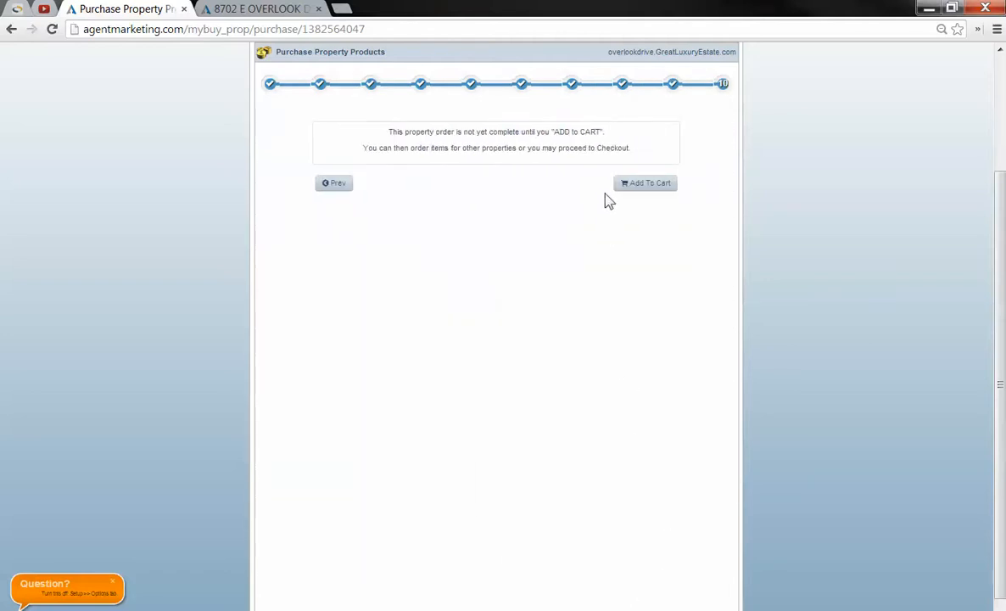
Step: Add the free property website to the cart, check out, and return to Properties
click(645, 184)
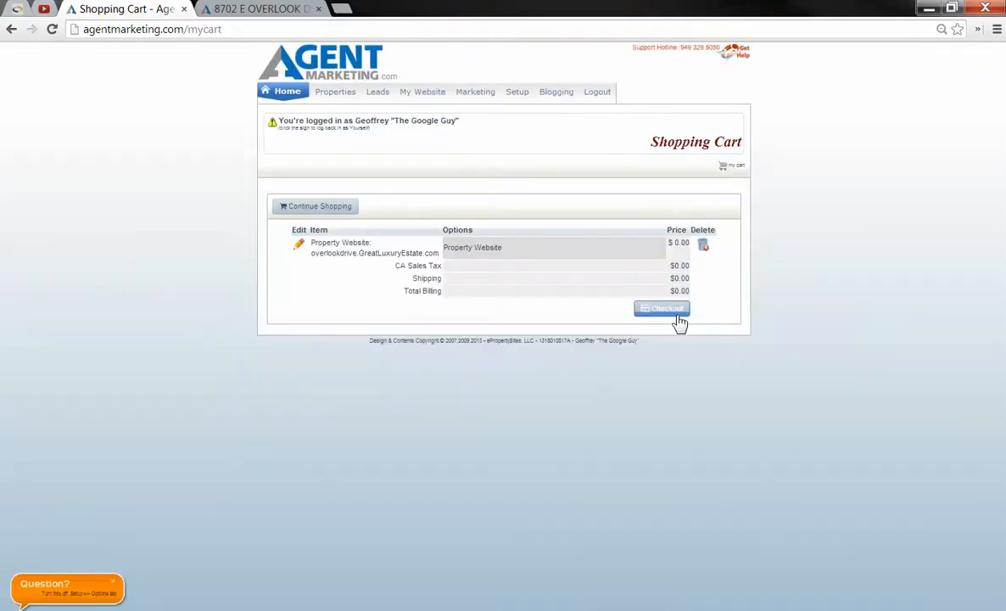
click(662, 309)
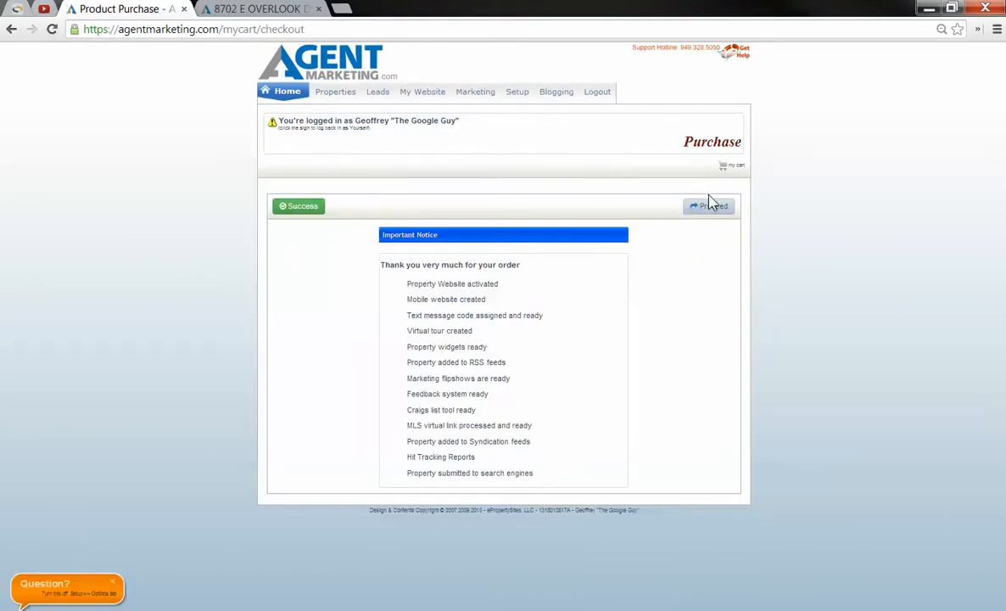
click(336, 92)
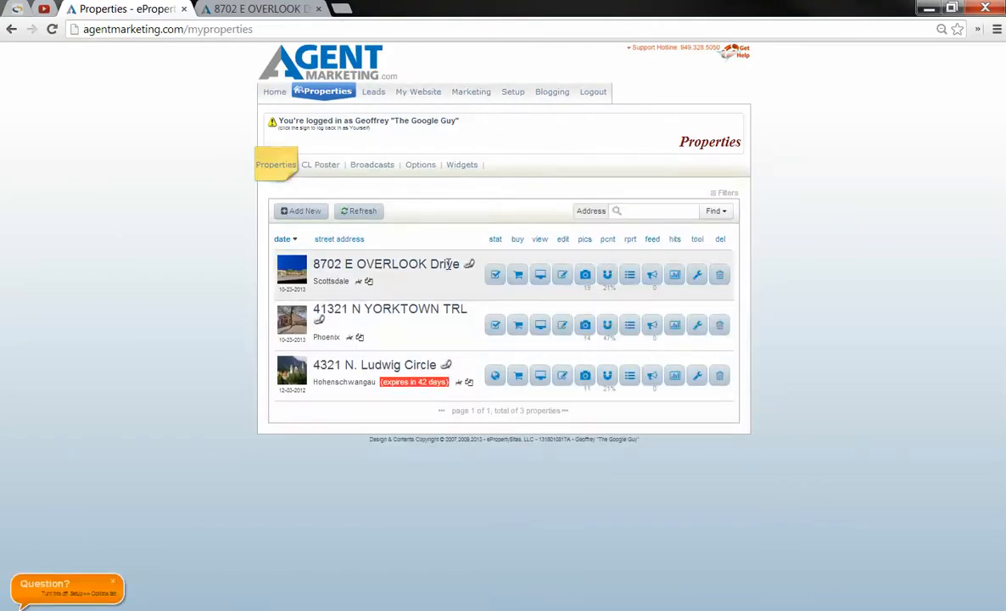
mouse_move(652, 275)
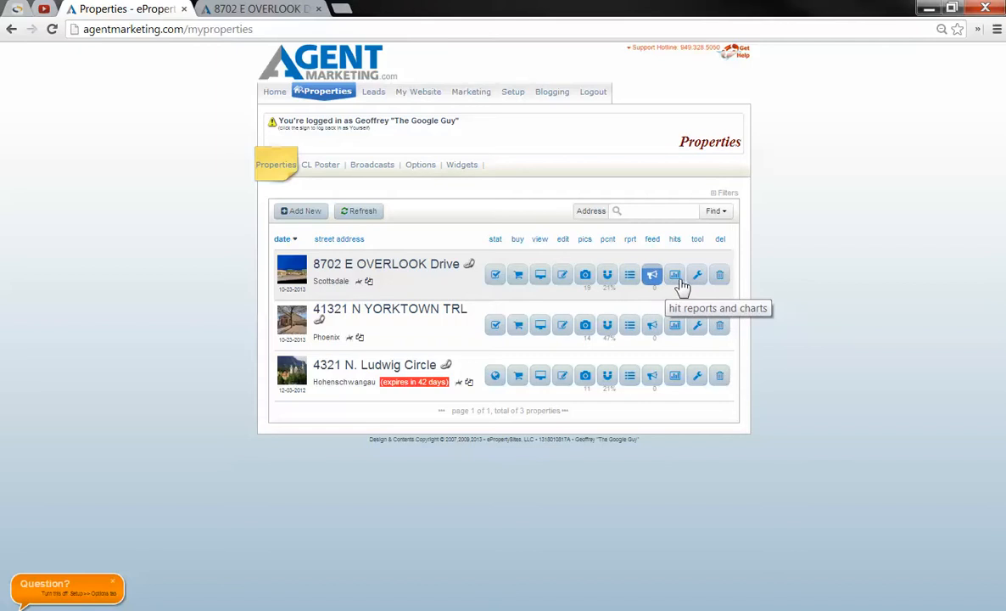
mouse_move(540, 280)
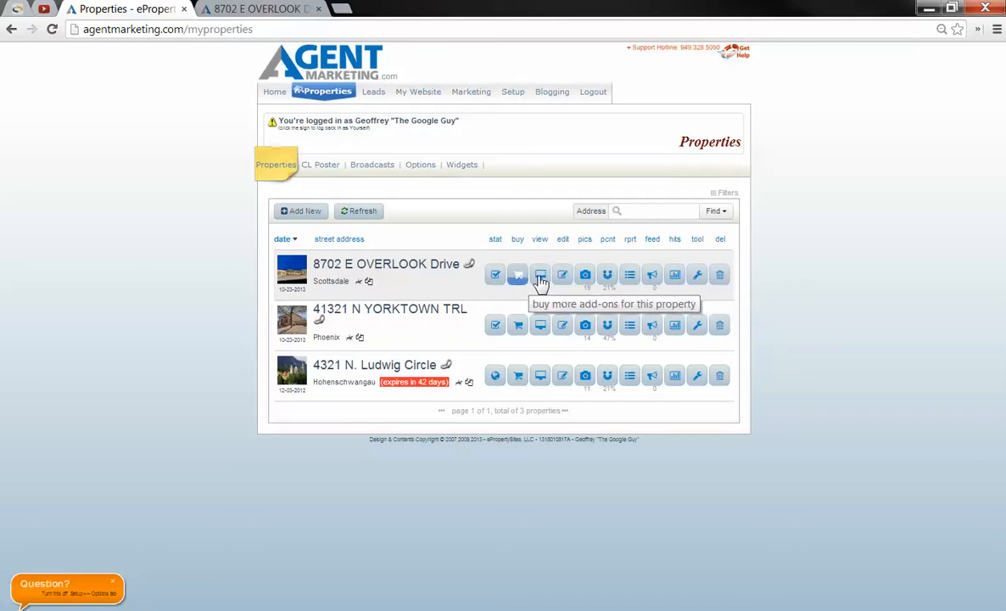
mouse_move(563, 275)
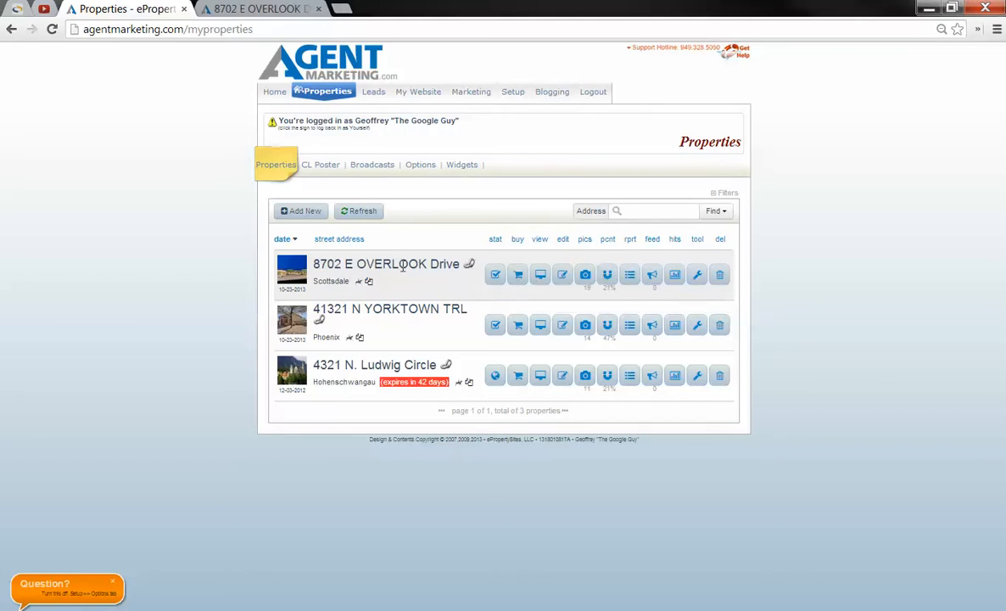
mouse_move(564, 275)
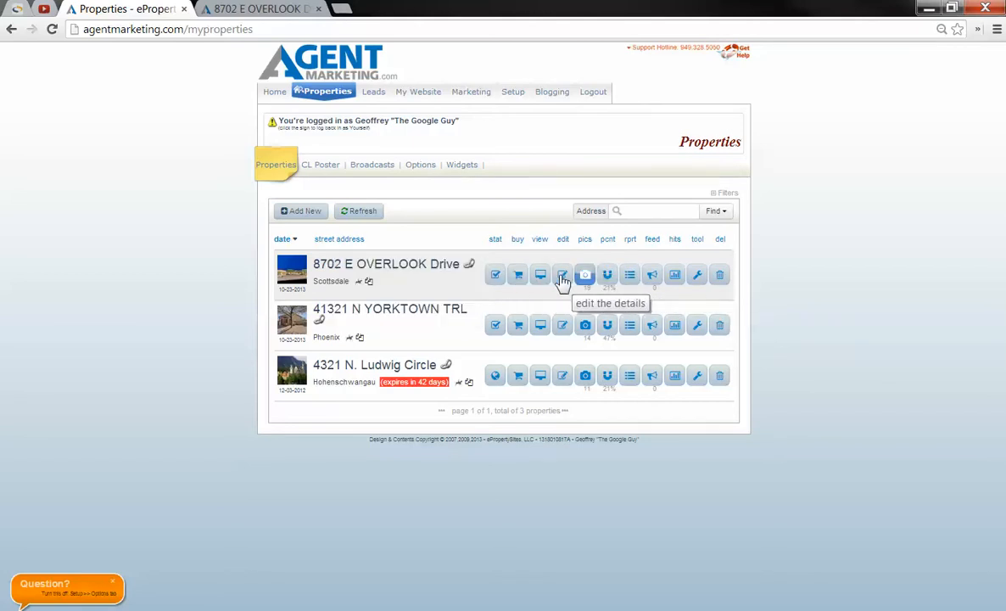